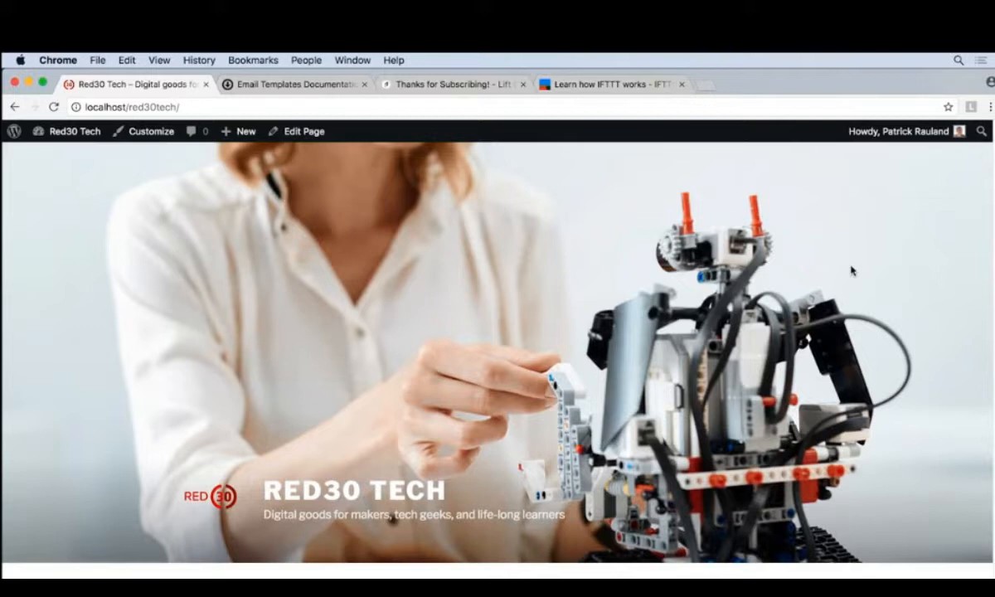
- Go from the store front page to the dashboard's Downloads > Settings page
click(74, 131)
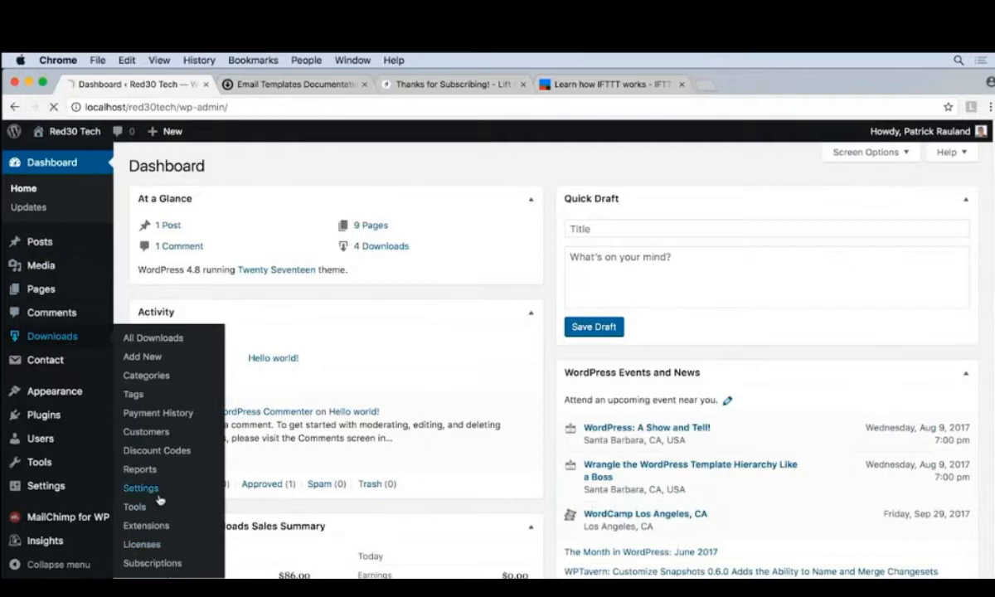
click(139, 487)
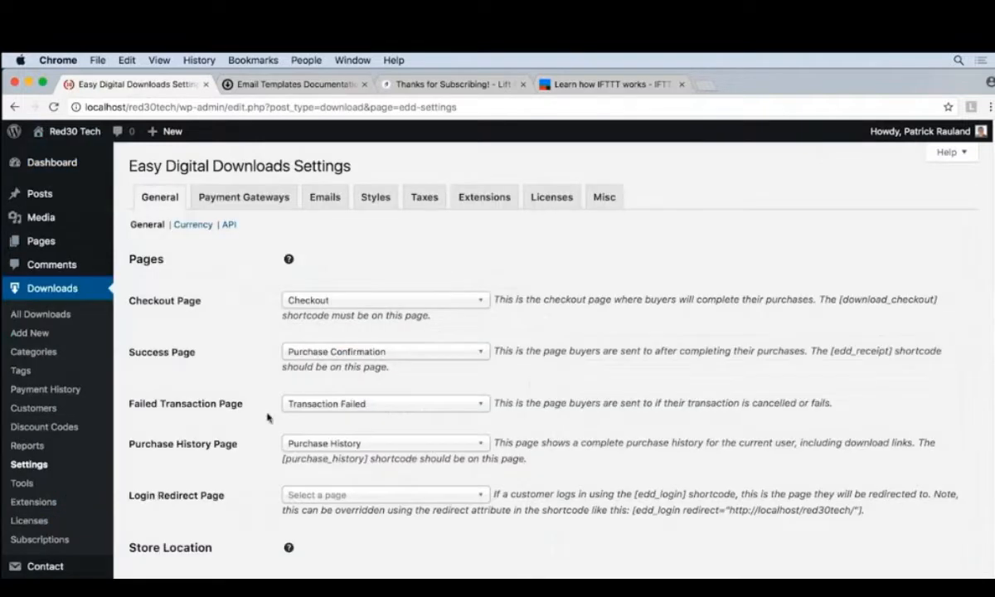
- Switch to the Emails settings, review the Email Template choices and keep Default Template
click(325, 196)
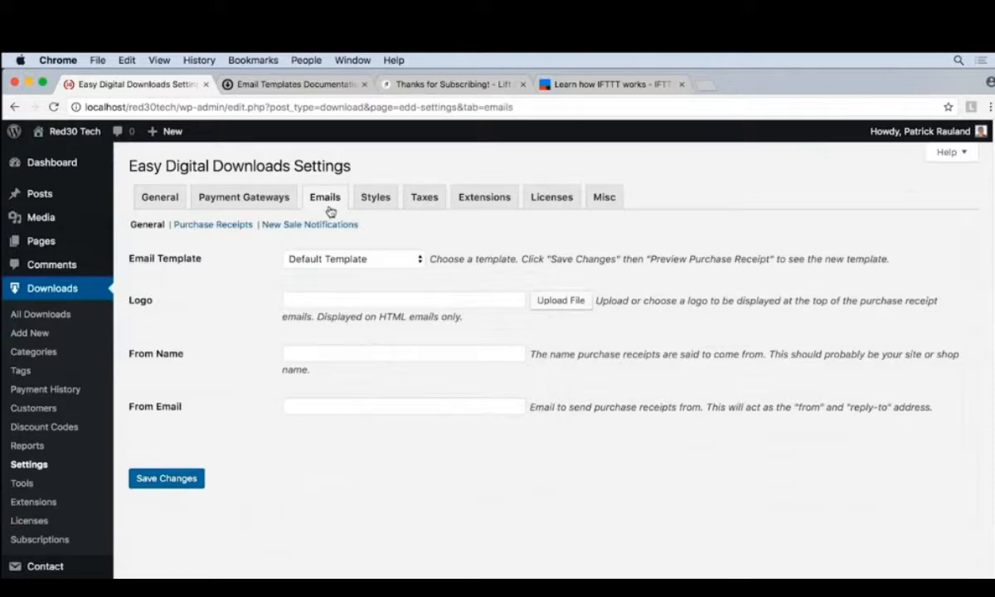
mouse_move(332, 258)
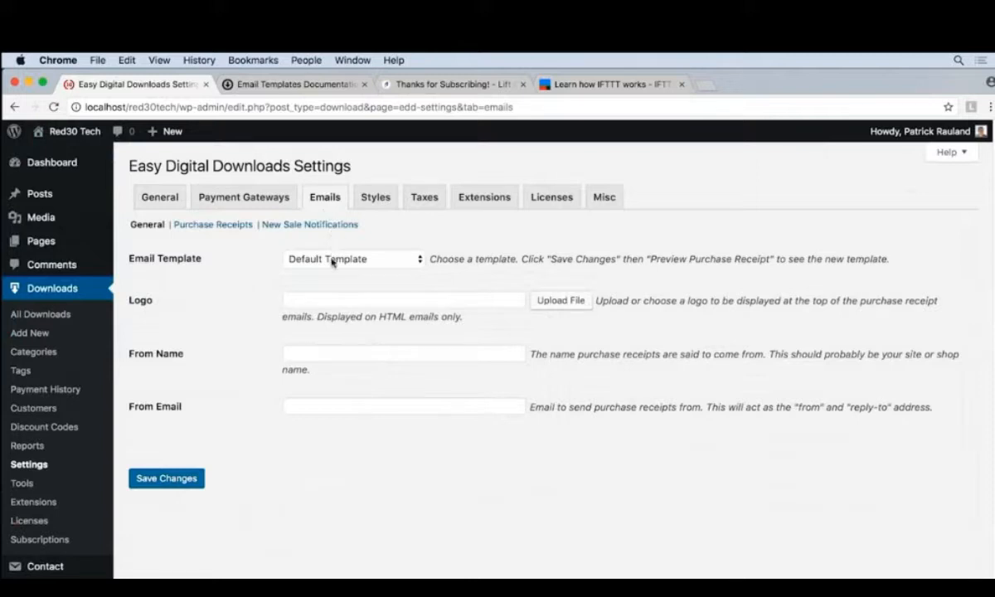
click(352, 259)
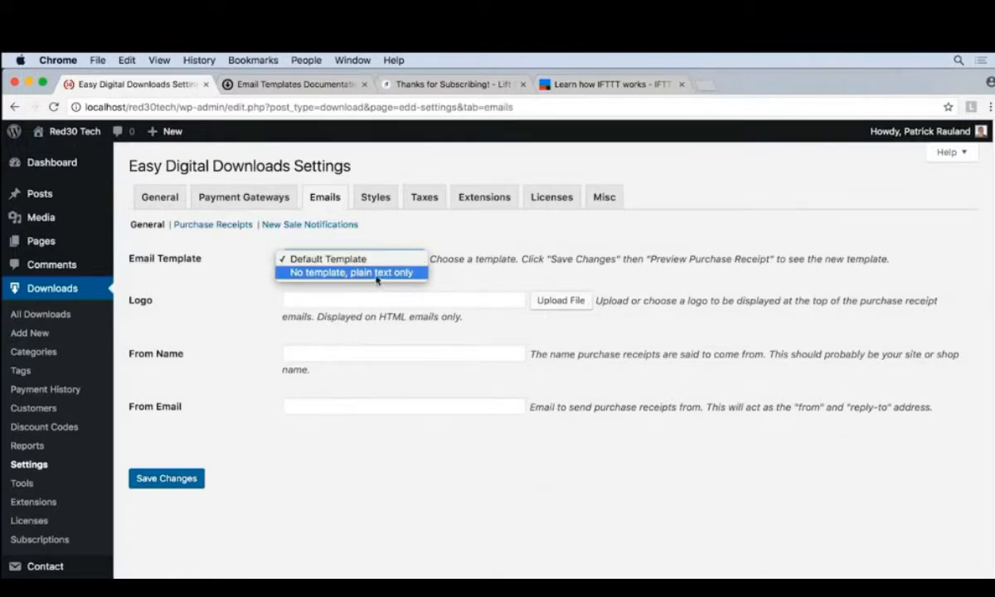
click(351, 258)
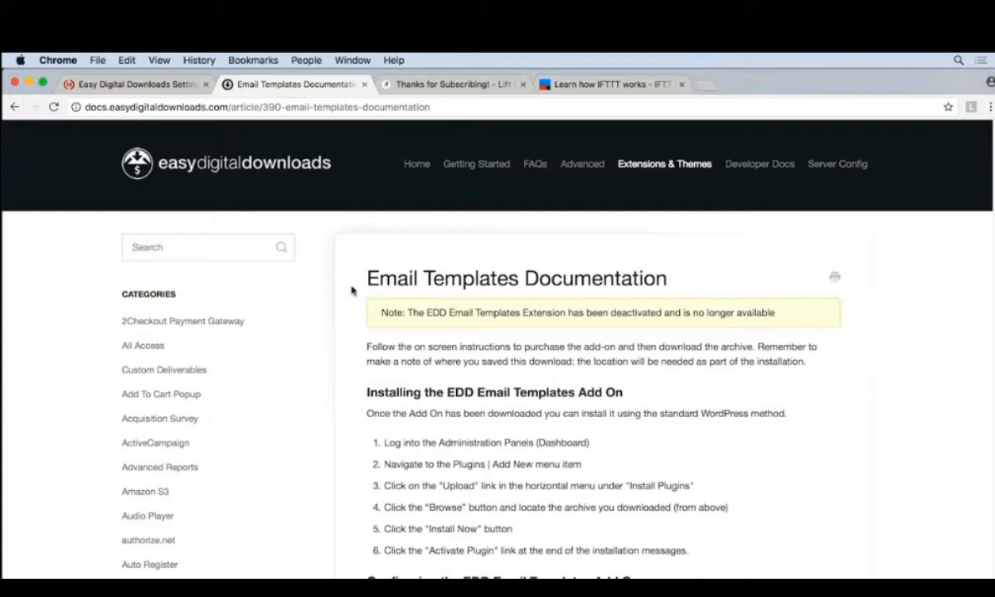
mouse_move(425, 302)
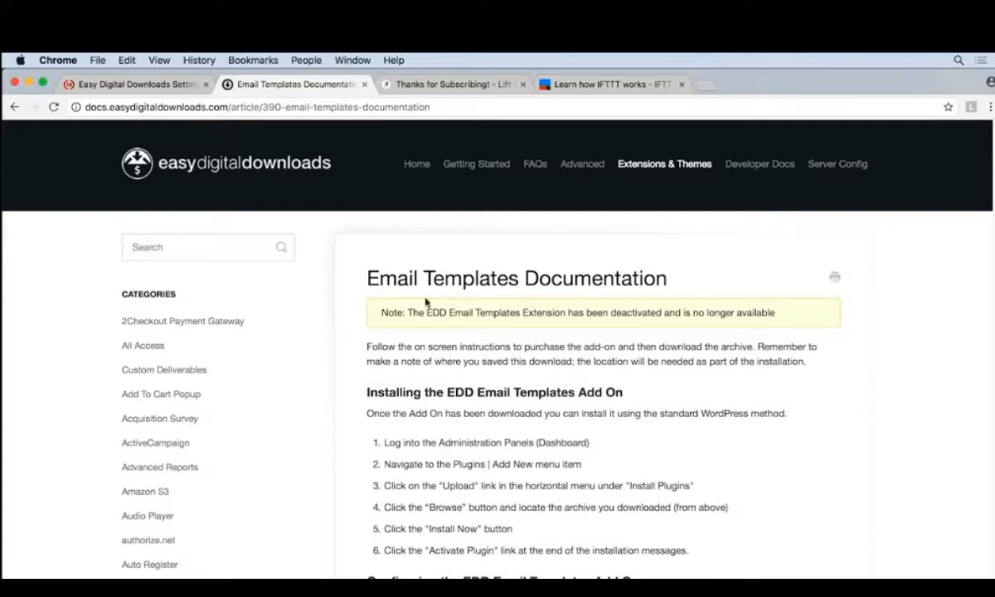
- Scroll through the Email Templates docs' installation and configuration sections, then back up
scroll(down, 3)
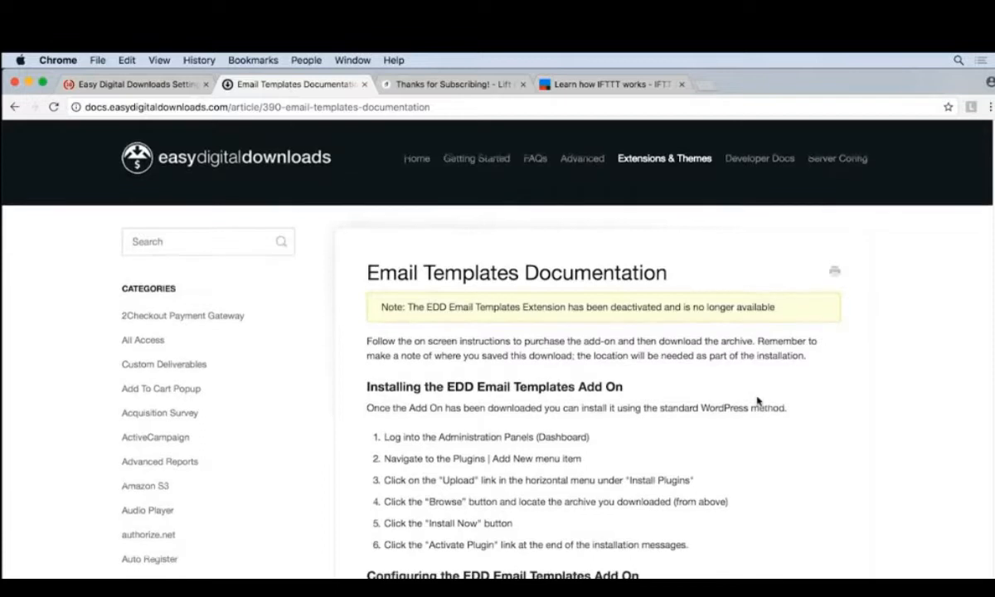
scroll(down, 3)
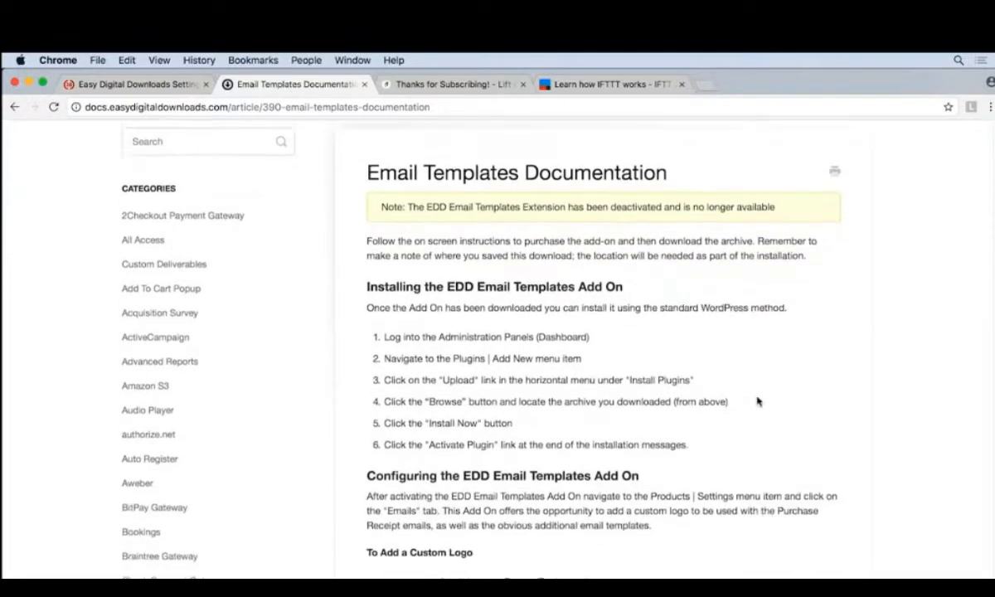
scroll(up, 3)
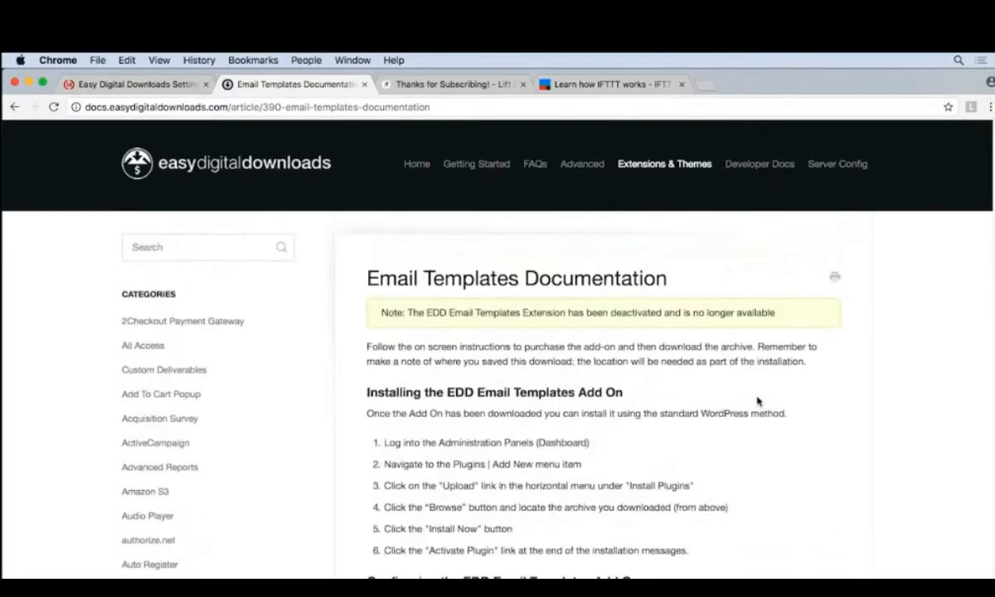
- Return to the Emails settings, reopen the Email Template choices and keep Default Template
click(133, 83)
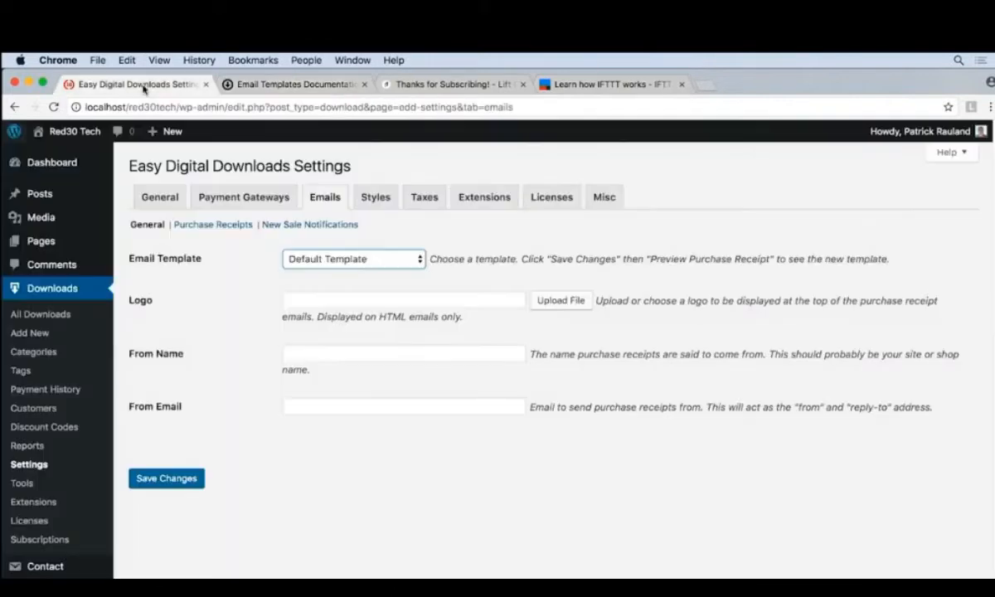
mouse_move(444, 273)
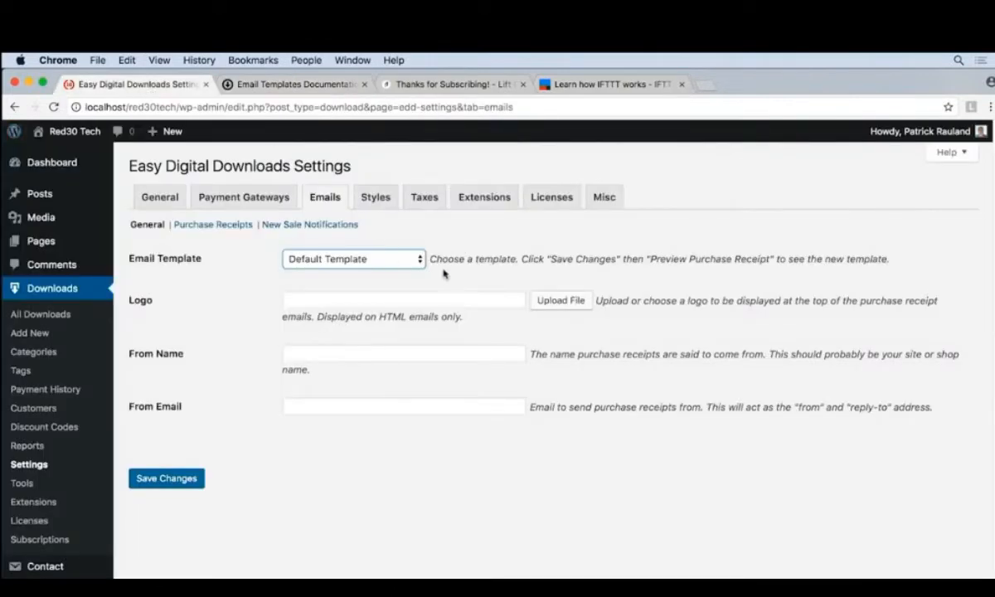
click(353, 258)
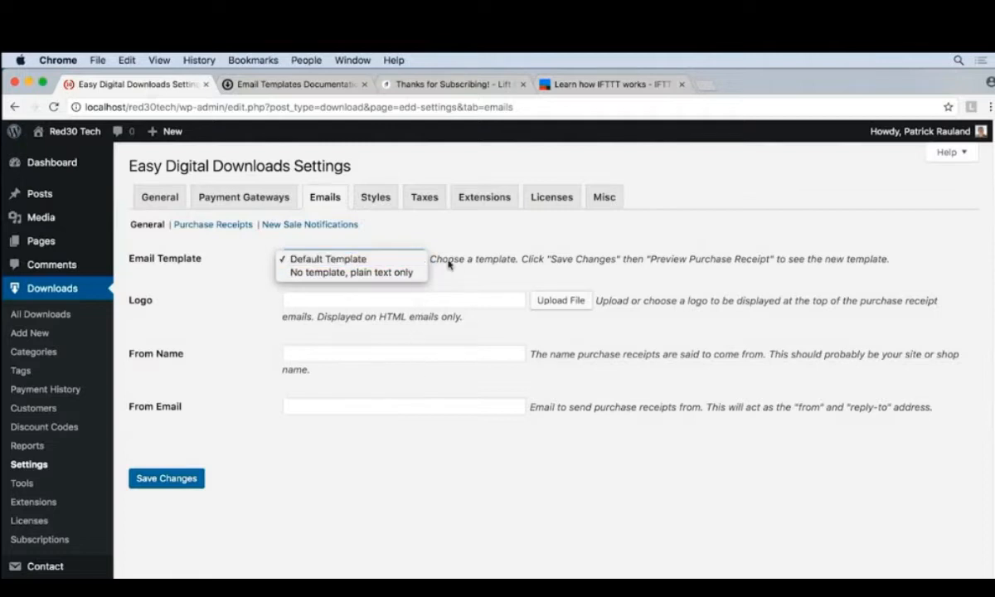
click(351, 258)
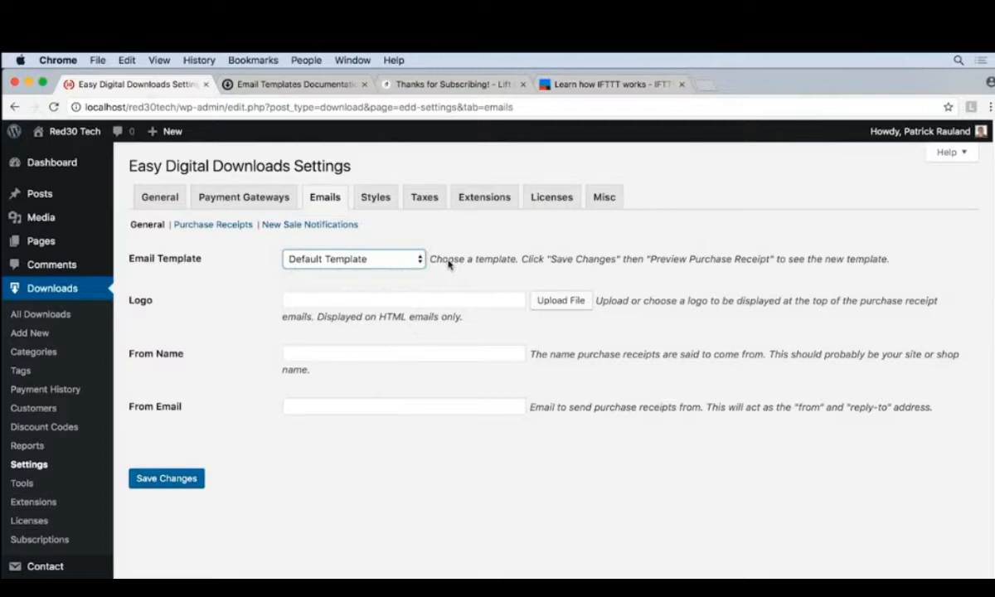
mouse_move(401, 265)
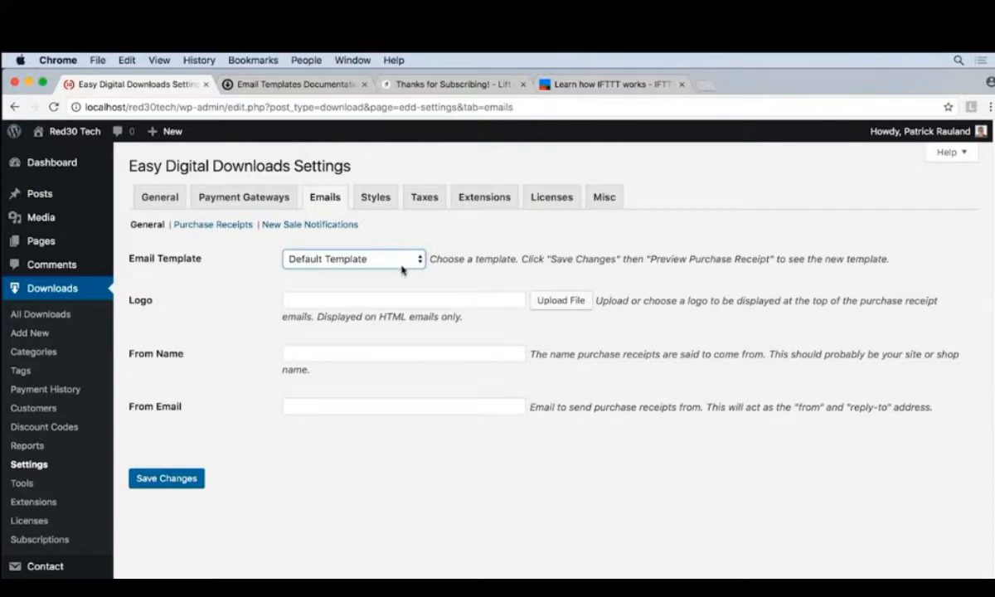
mouse_move(403, 279)
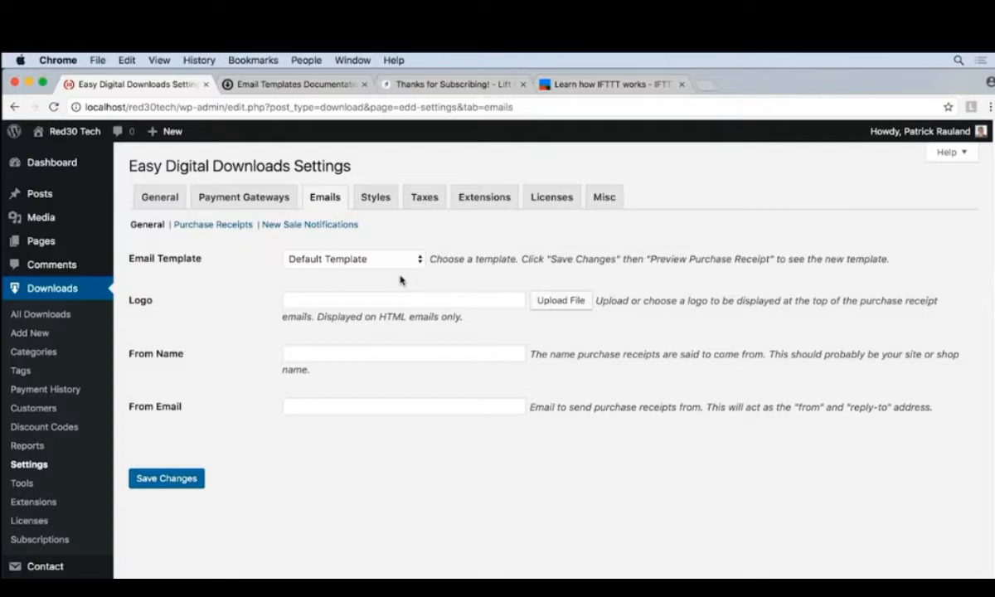
mouse_move(607, 292)
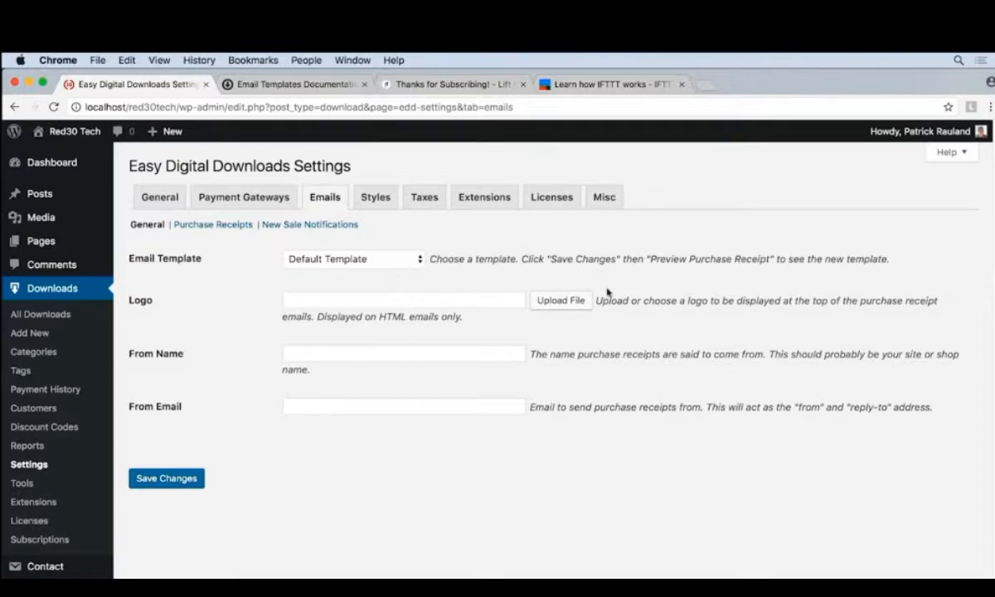
- Upload the square Red30 Tech logo PNG from the Desktop and insert it as the emails' Logo
click(560, 300)
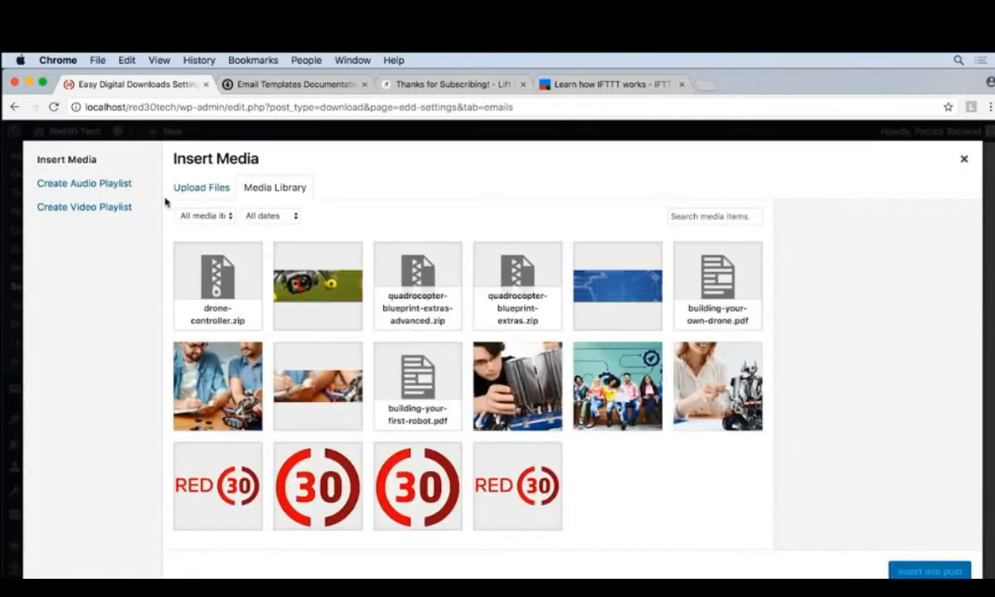
click(201, 186)
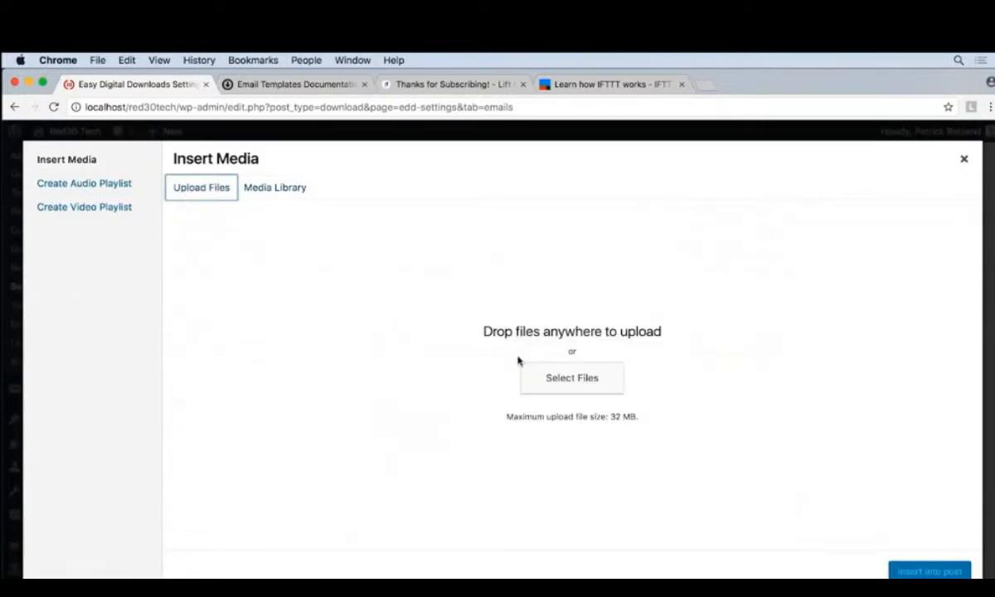
click(571, 378)
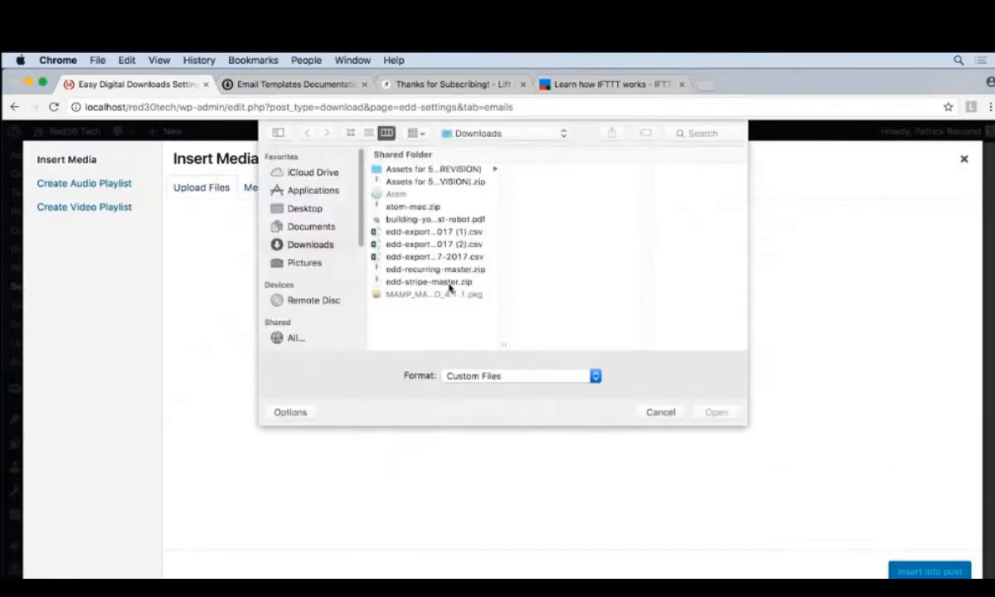
click(305, 209)
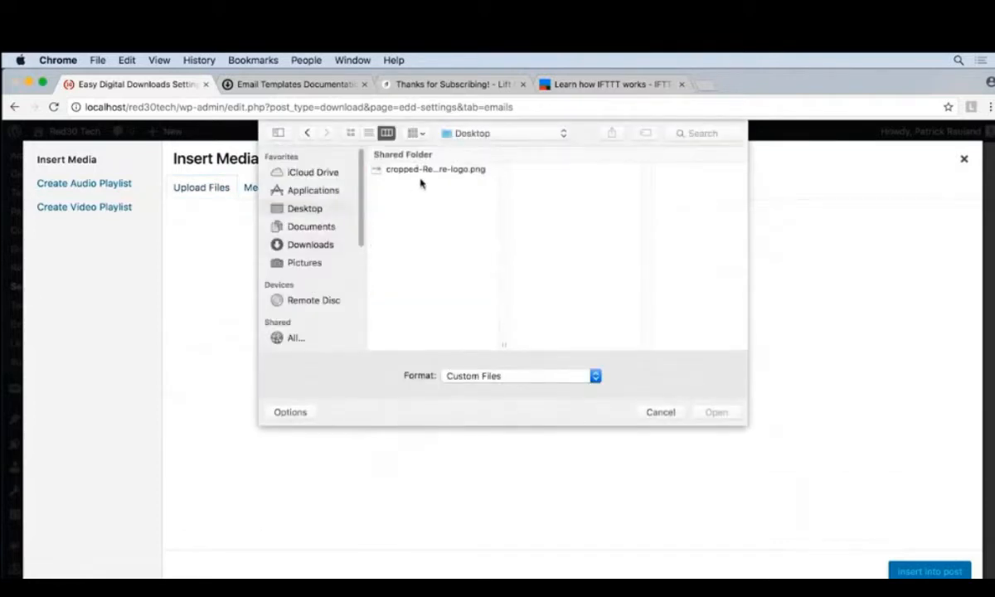
click(431, 169)
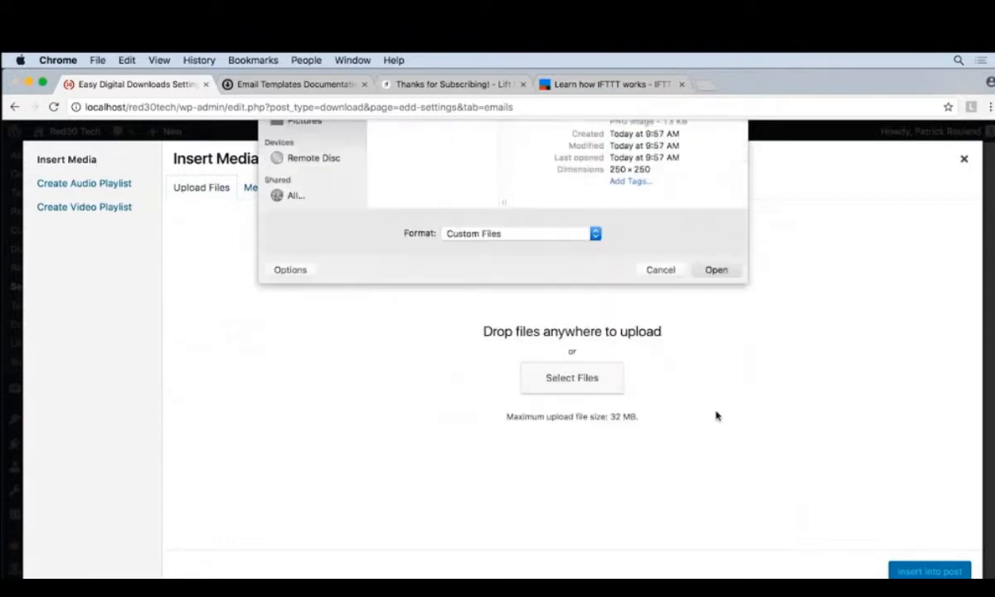
click(714, 268)
text(Red30-Tech-square-logo)
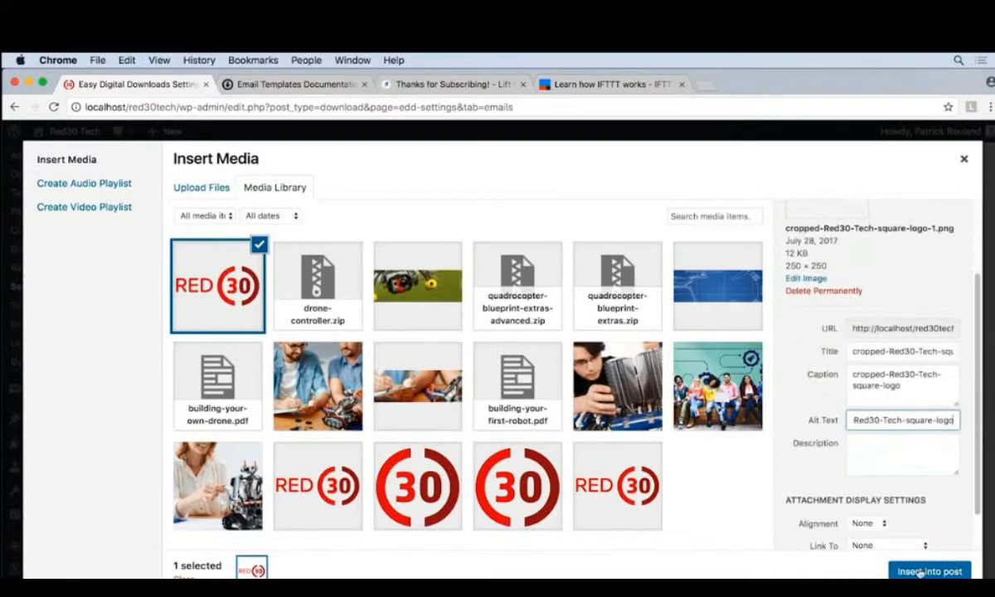
click(929, 570)
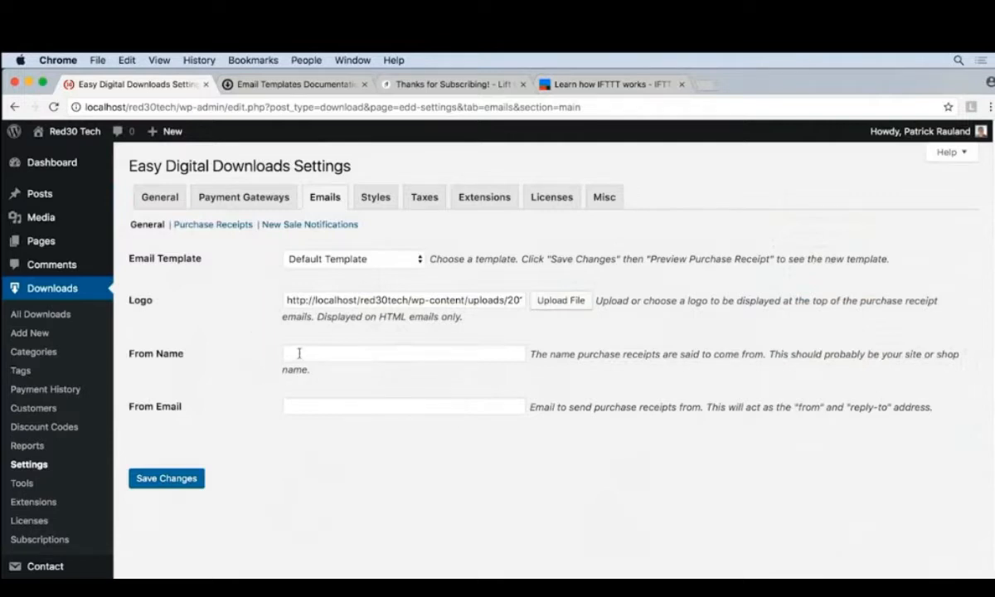
mouse_move(223, 239)
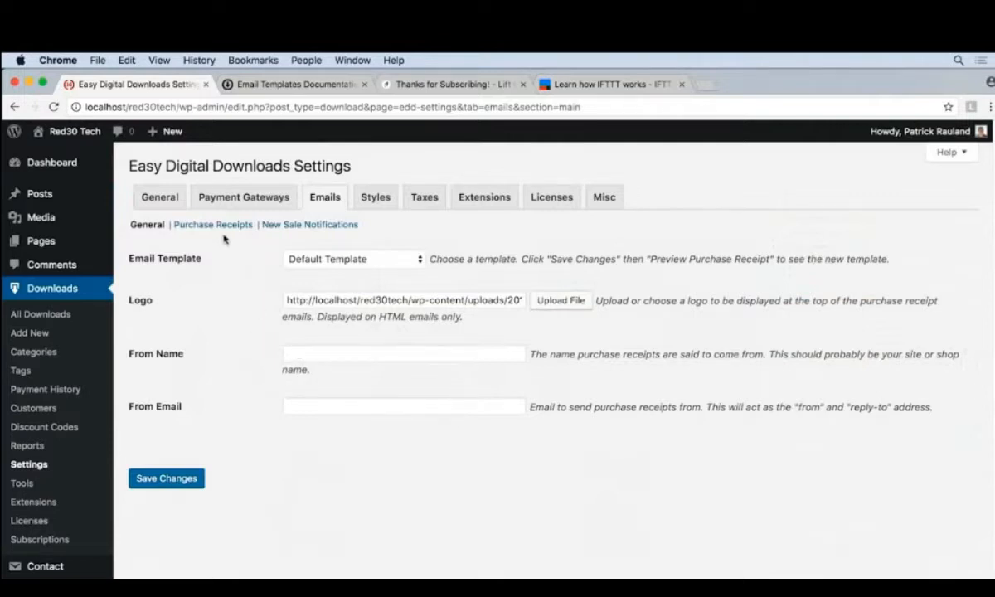
mouse_move(196, 468)
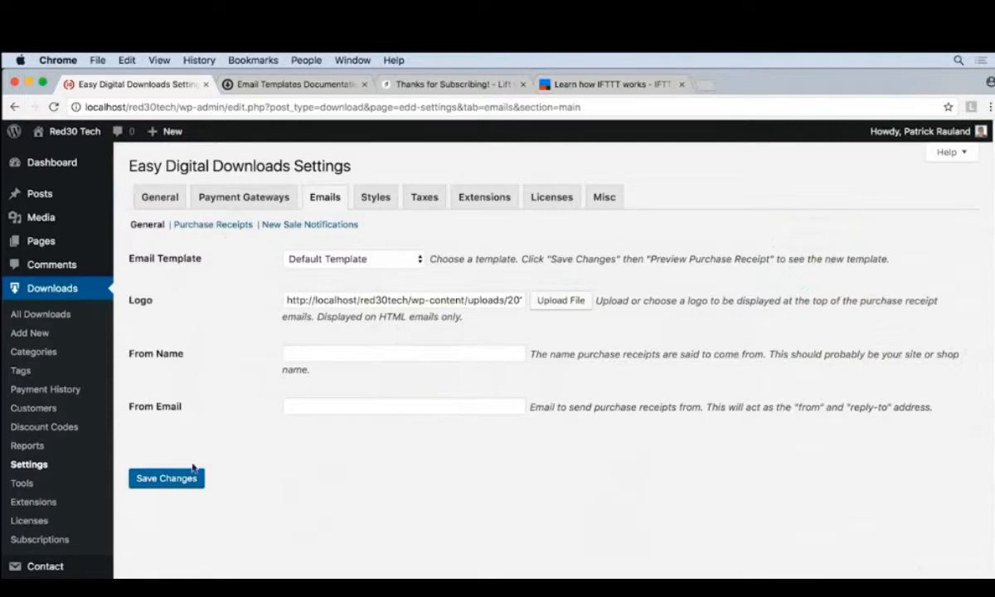
- Save the general email settings with the new logo and go to Purchase Receipts
click(165, 477)
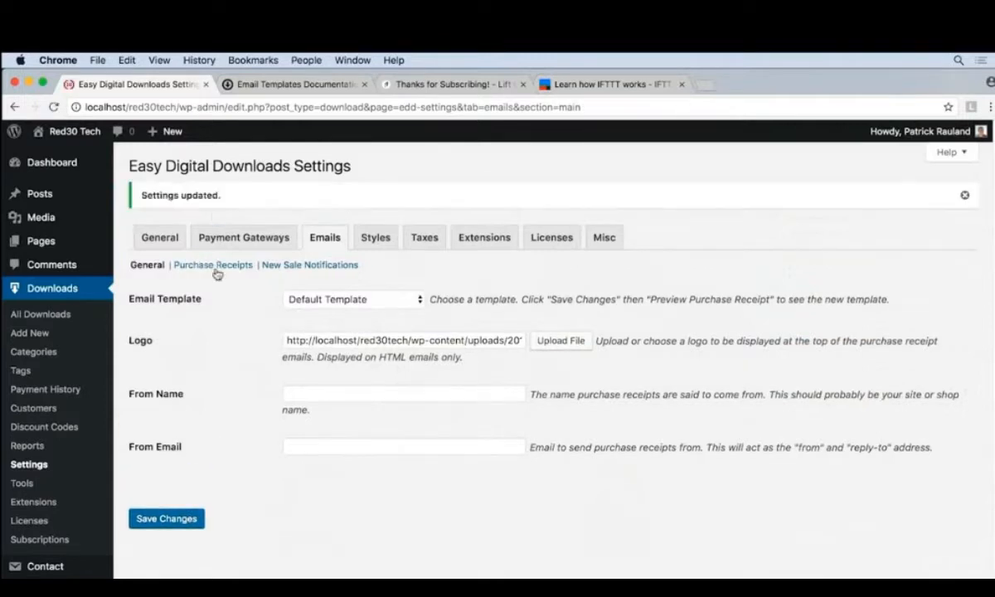
click(212, 265)
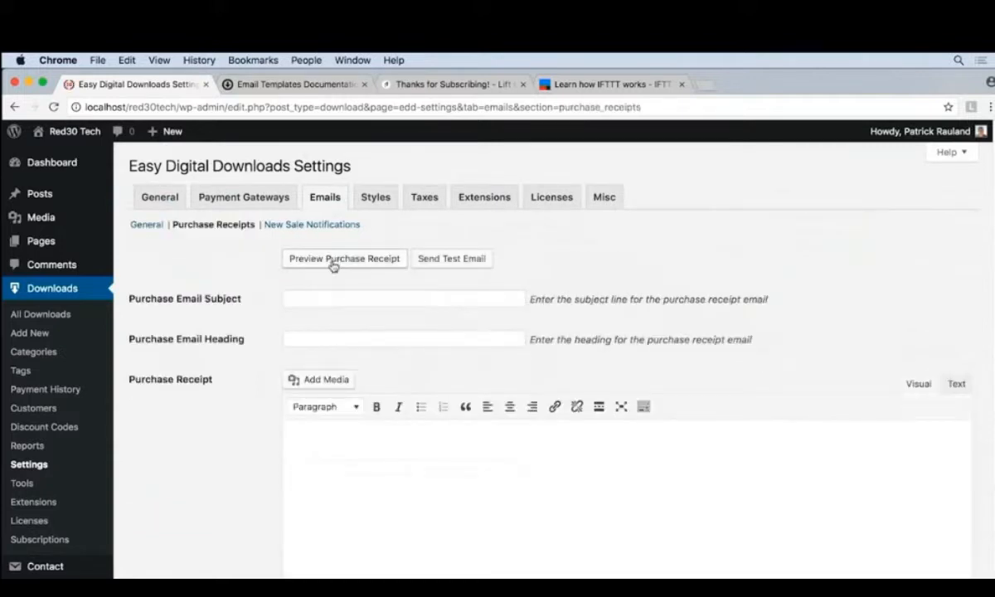
click(344, 259)
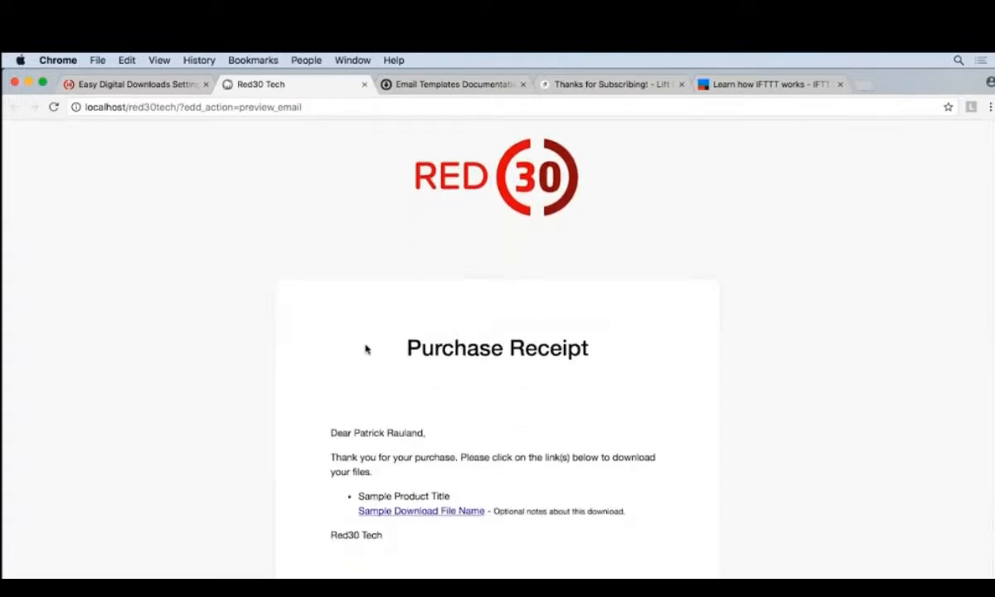
scroll(down, 3)
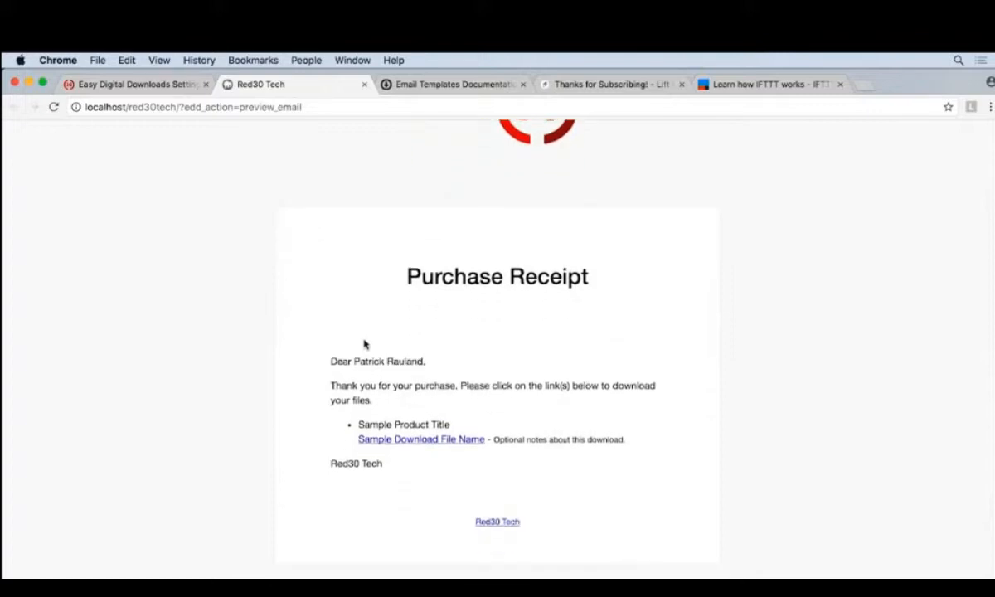
scroll(up, 3)
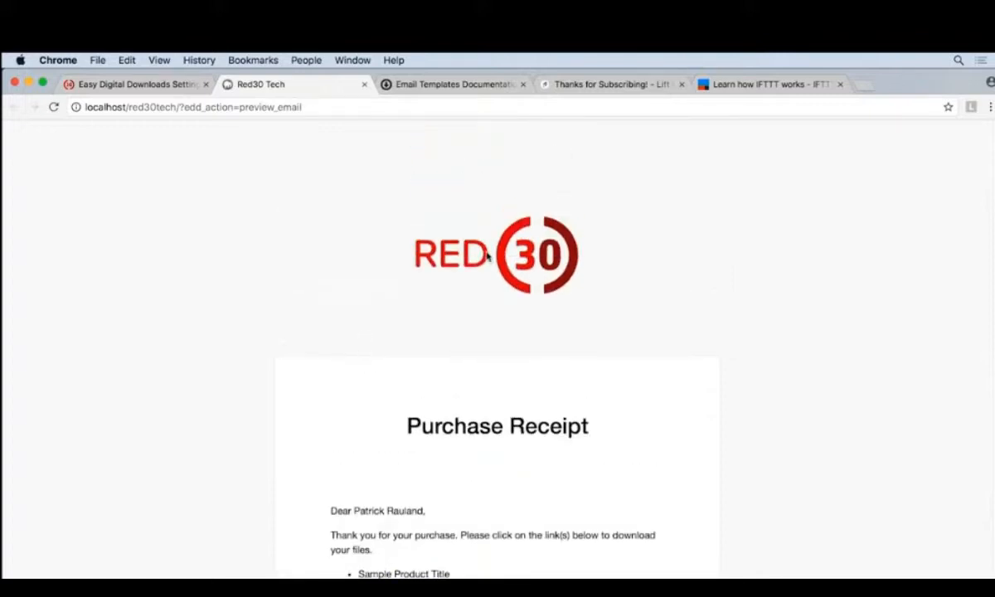
mouse_move(524, 280)
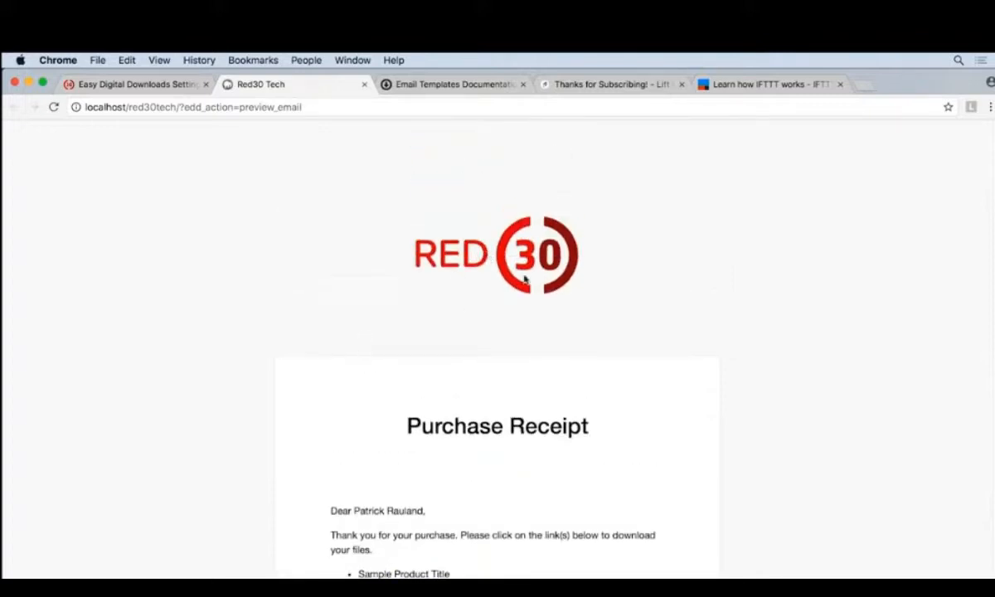
click(364, 83)
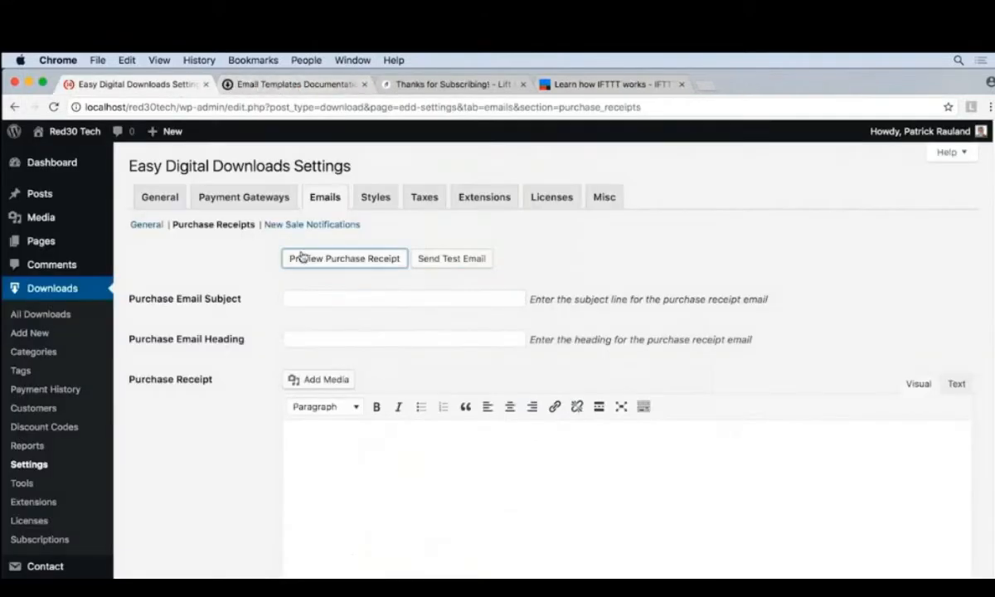
- Set From Name to Red30 Tech with a From Email on the general email settings and save
click(146, 224)
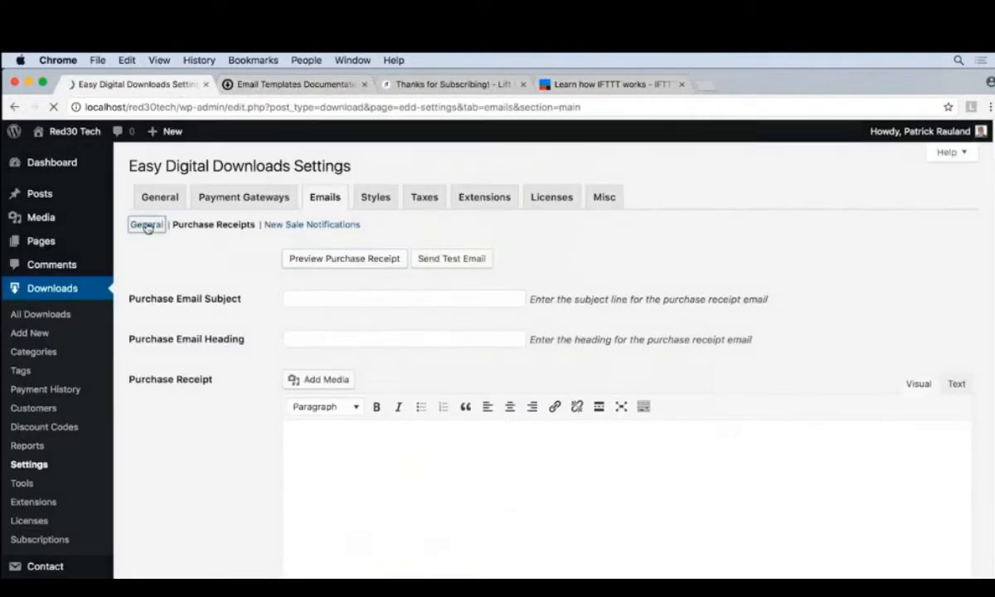
click(146, 223)
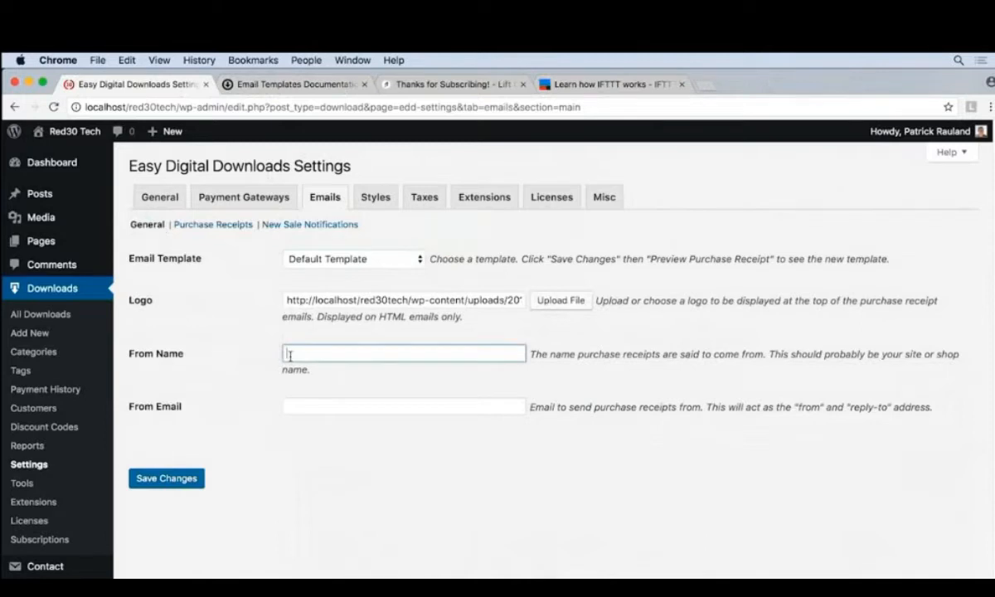
text(Red30 Tech)
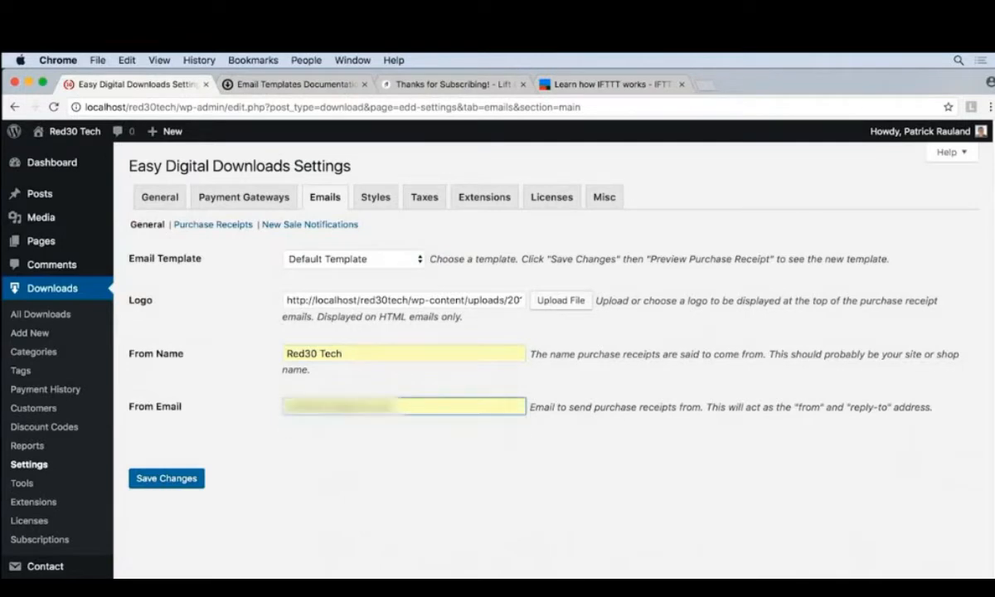
click(166, 478)
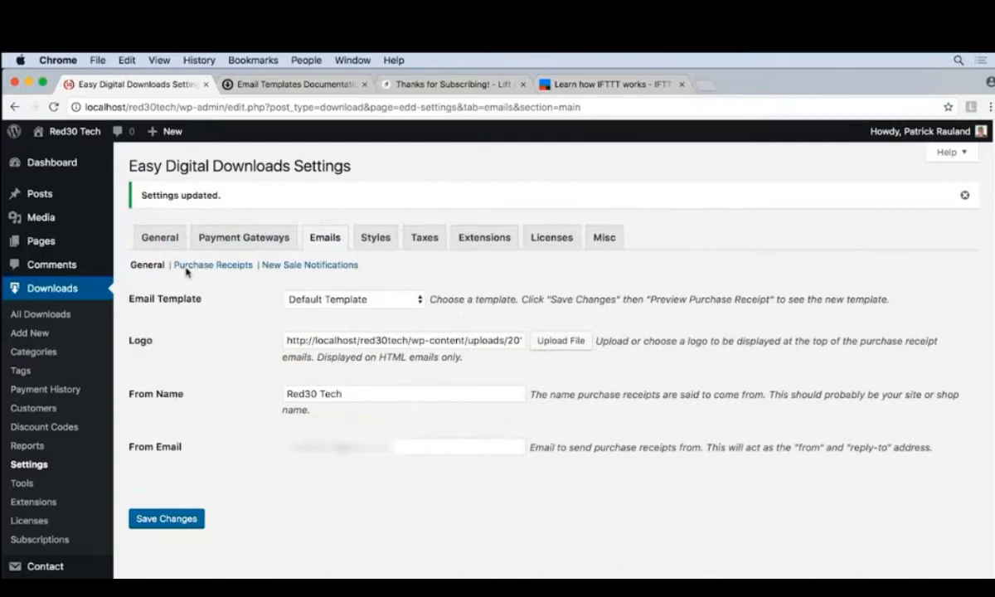
click(212, 266)
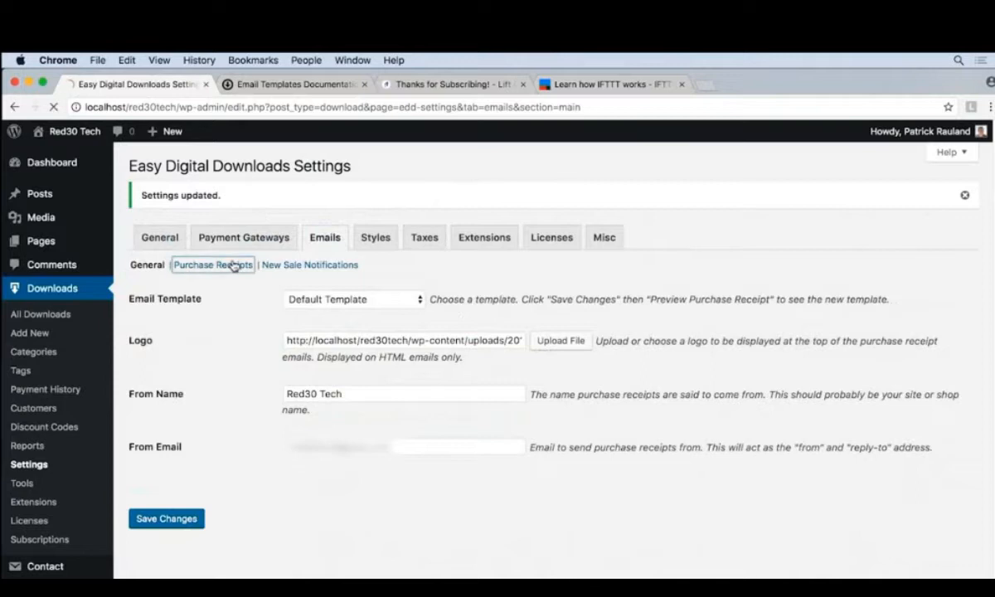
- Reopen the Purchase Receipts email settings under the Emails tab
click(213, 265)
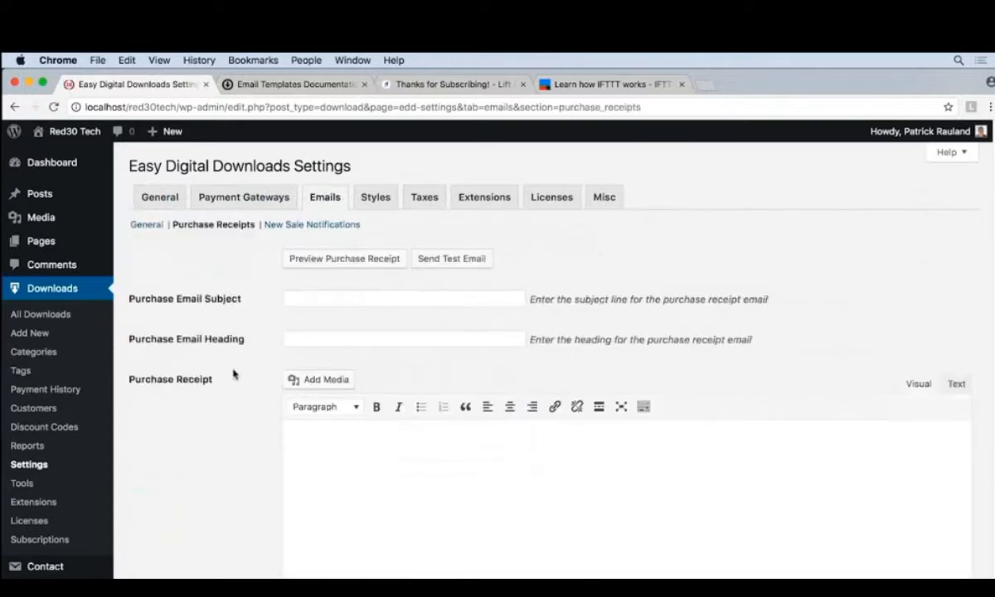
mouse_move(229, 384)
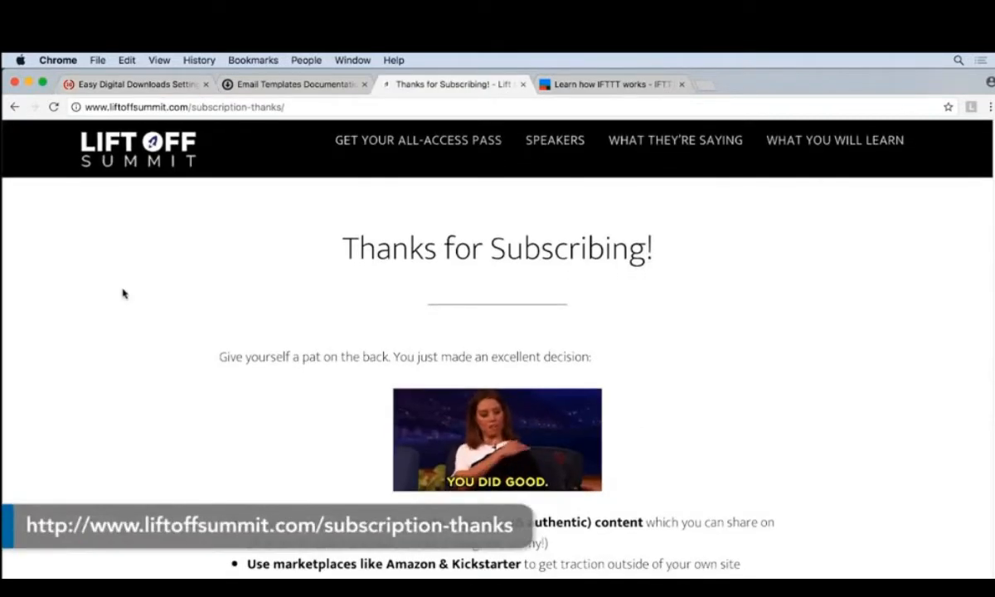
scroll(down, 3)
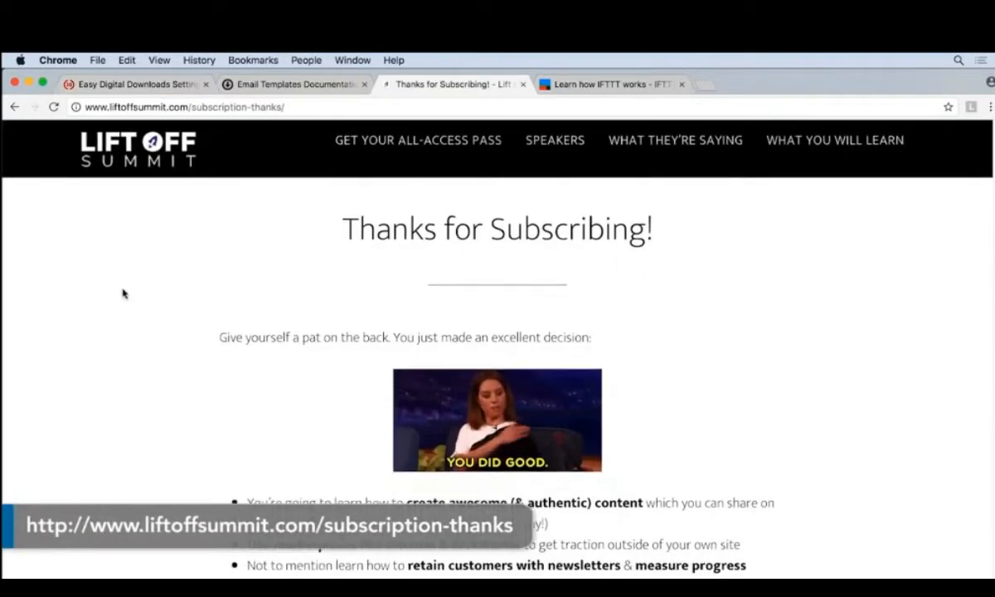
scroll(down, 3)
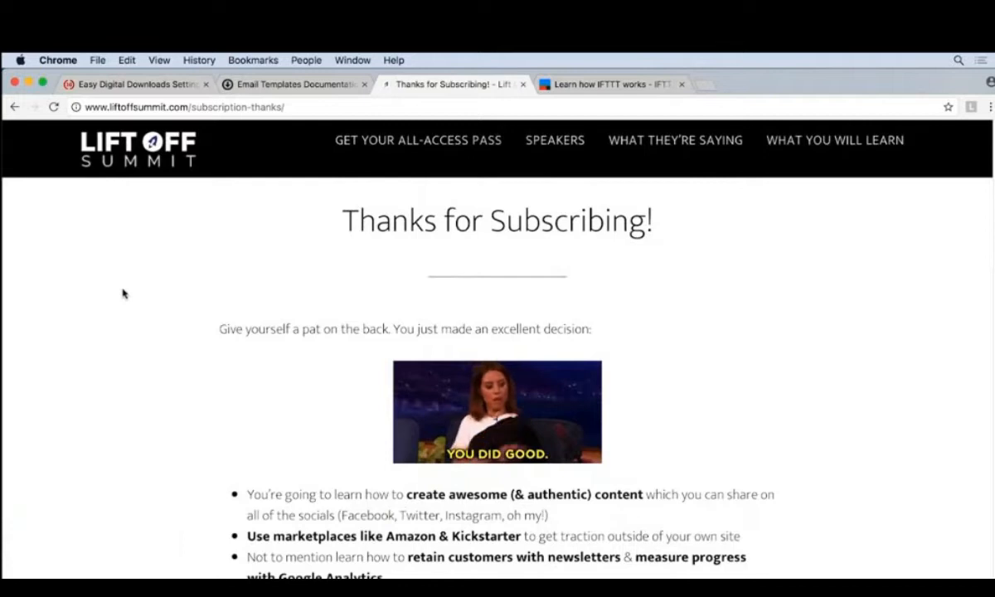
- Enter Purchase Email Subject 'Thanks for your purchase' and Purchase Email Heading 'Thanks'
click(133, 83)
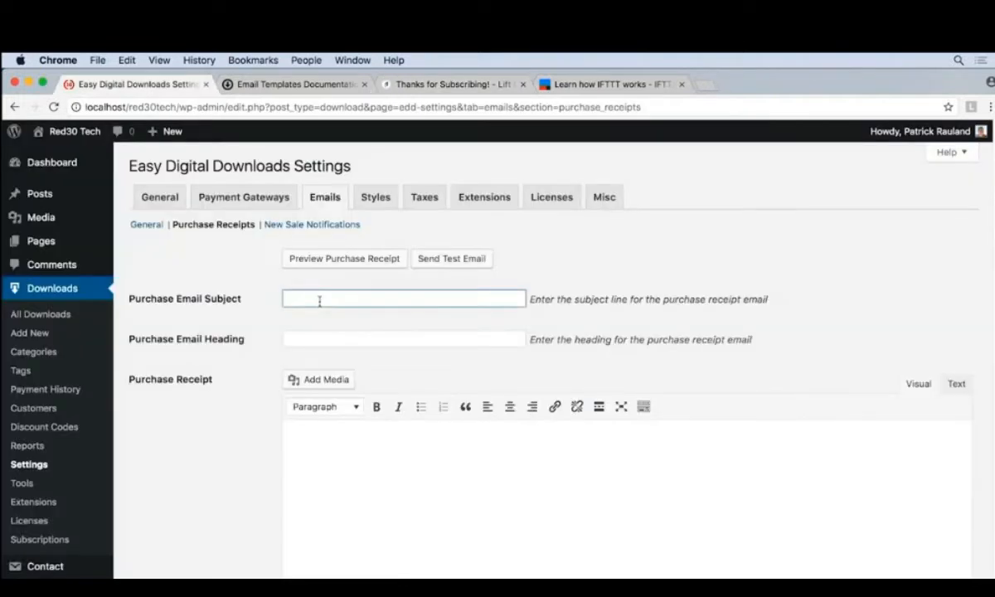
text(Thanks for)
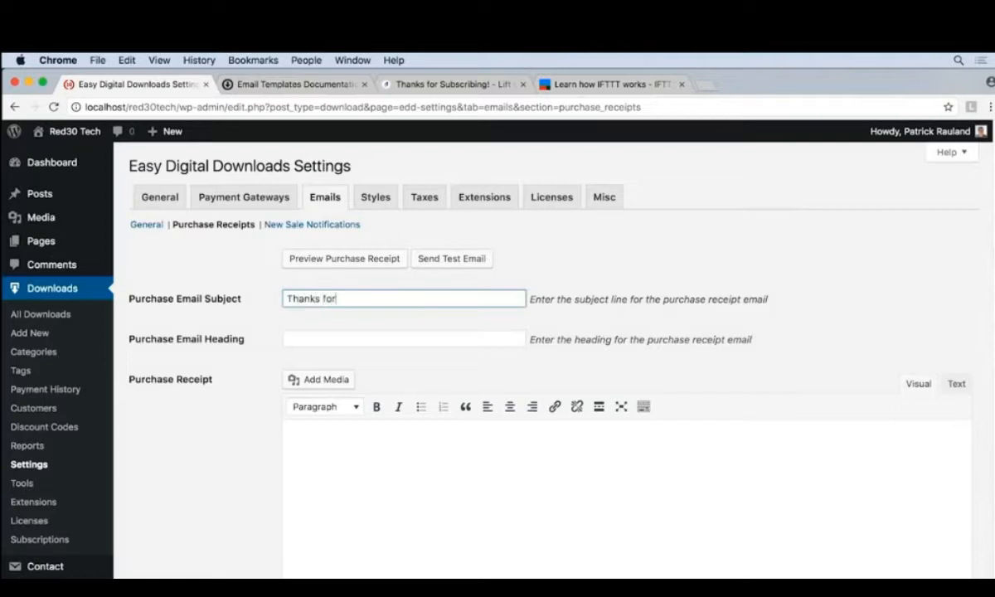
text(your p)
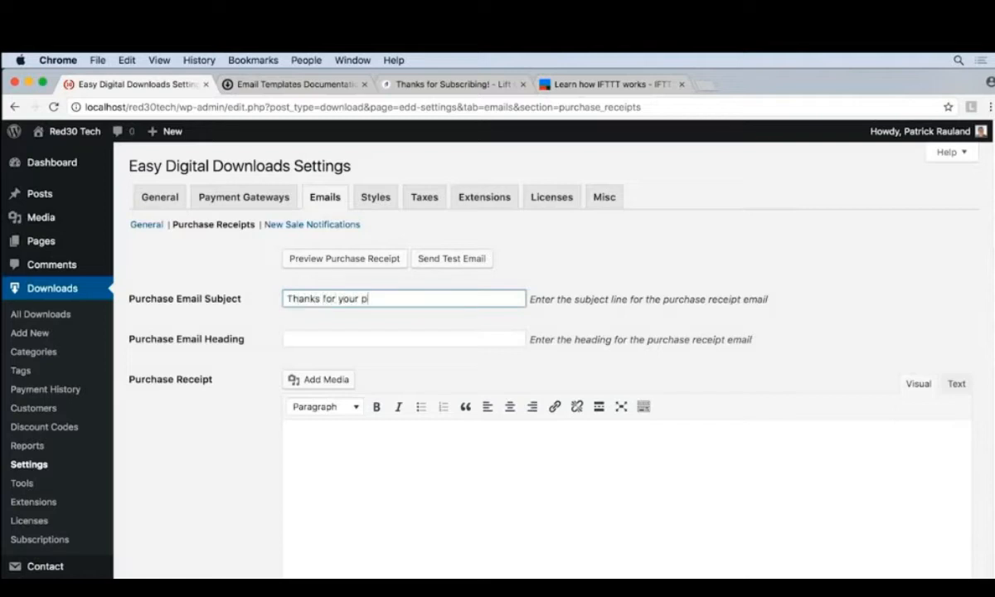
text(urchase)
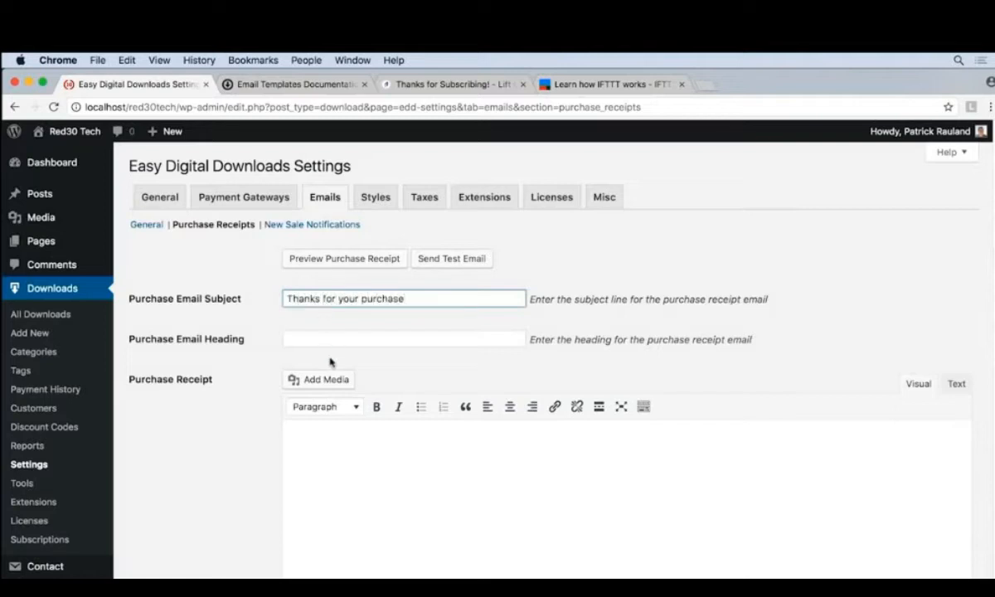
click(403, 338)
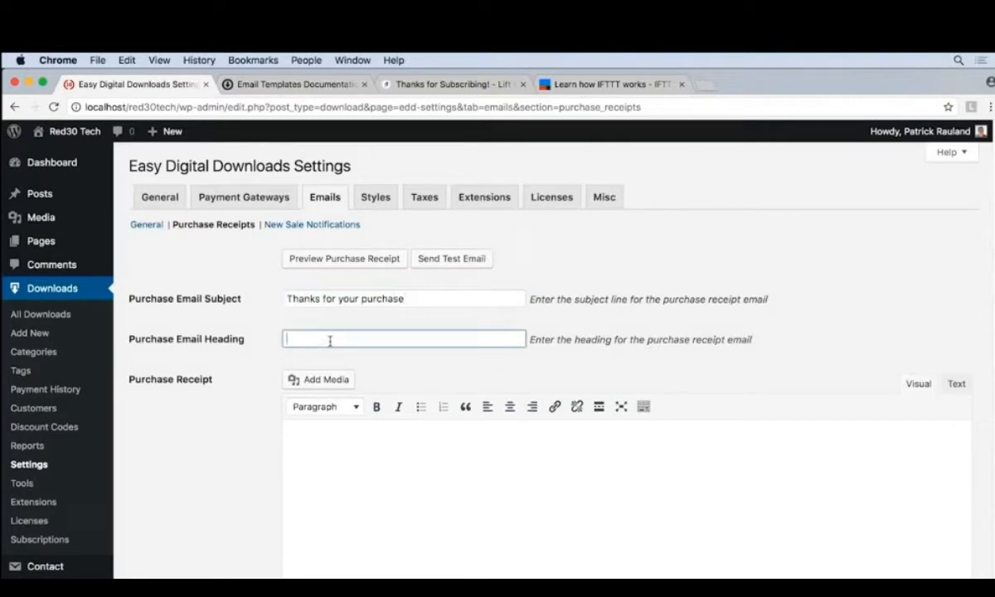
mouse_move(534, 342)
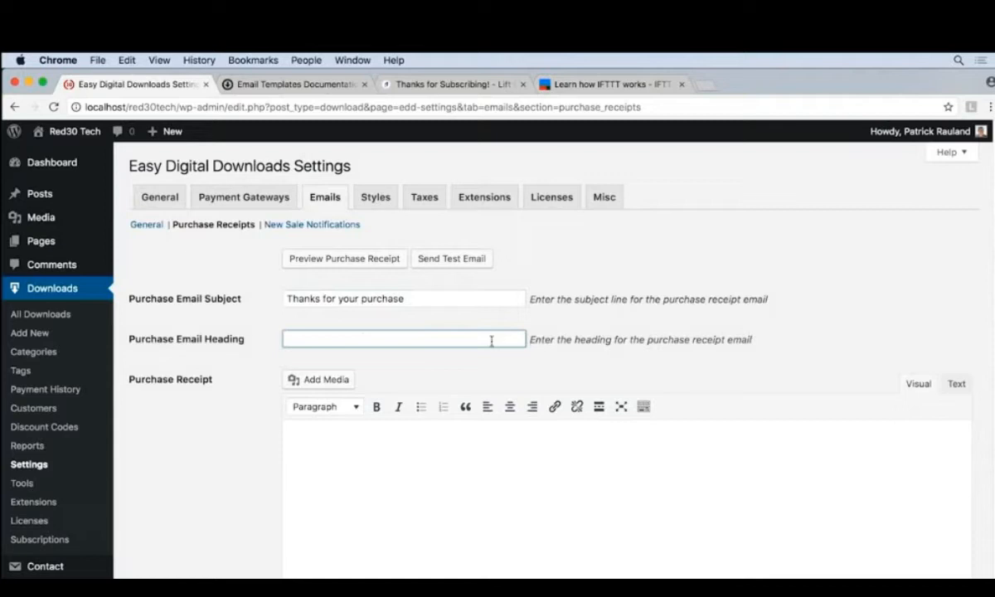
text(Tha)
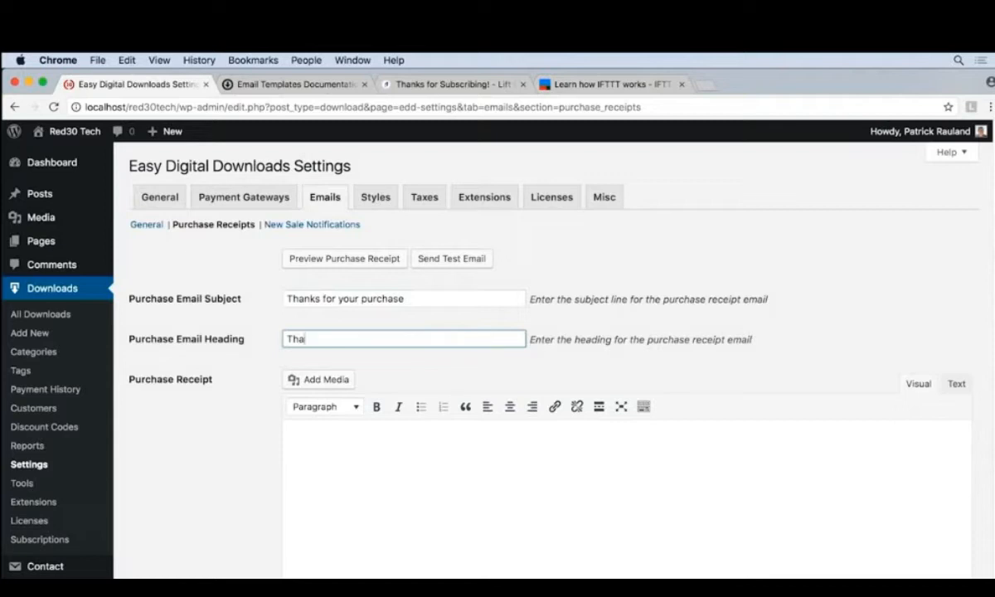
text(nks)
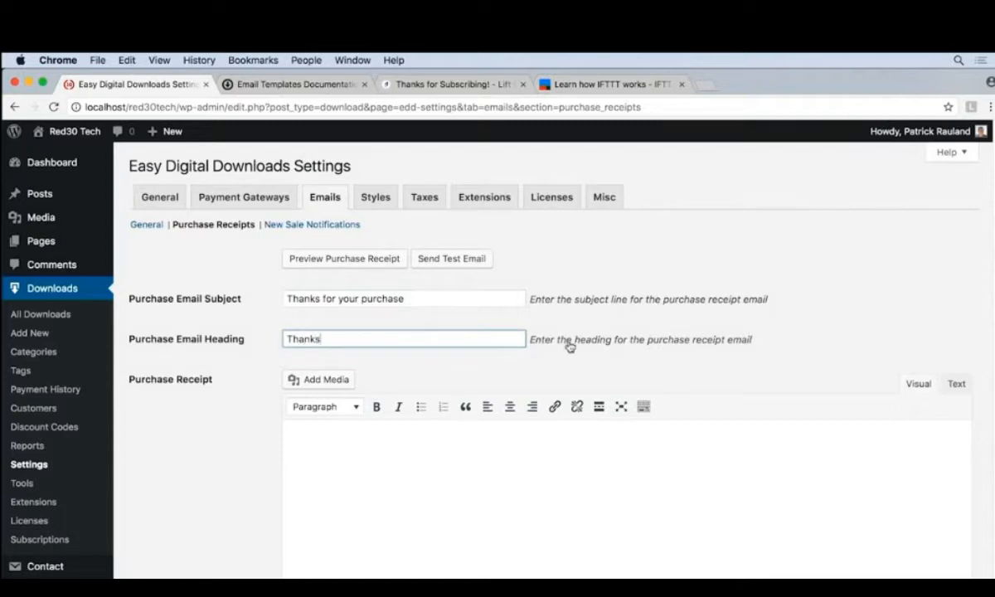
- Write the receipt intro: 'Thanks' and 'You're going to ... about robots.'
scroll(down, 3)
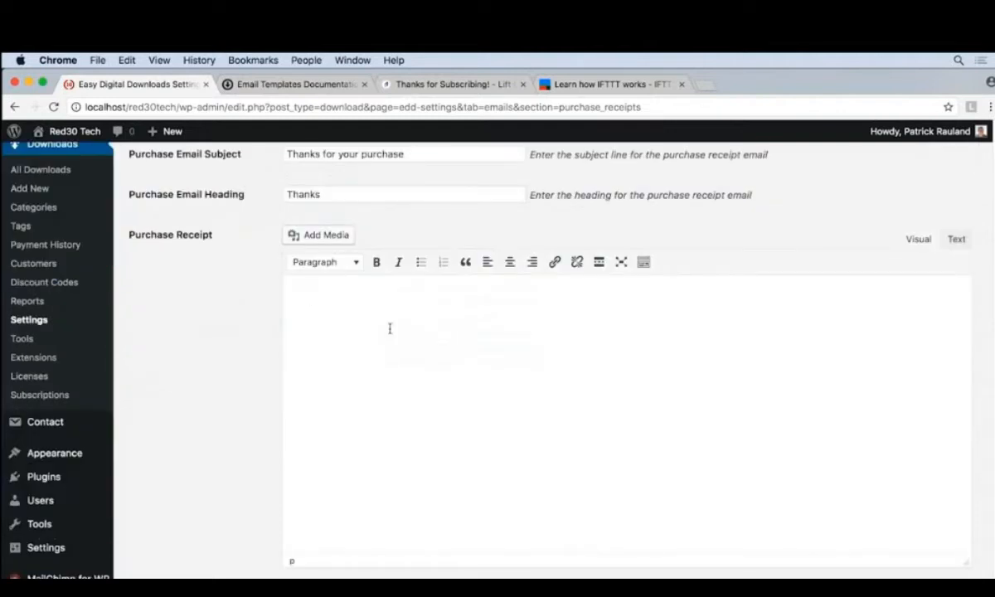
text(Thanks!)
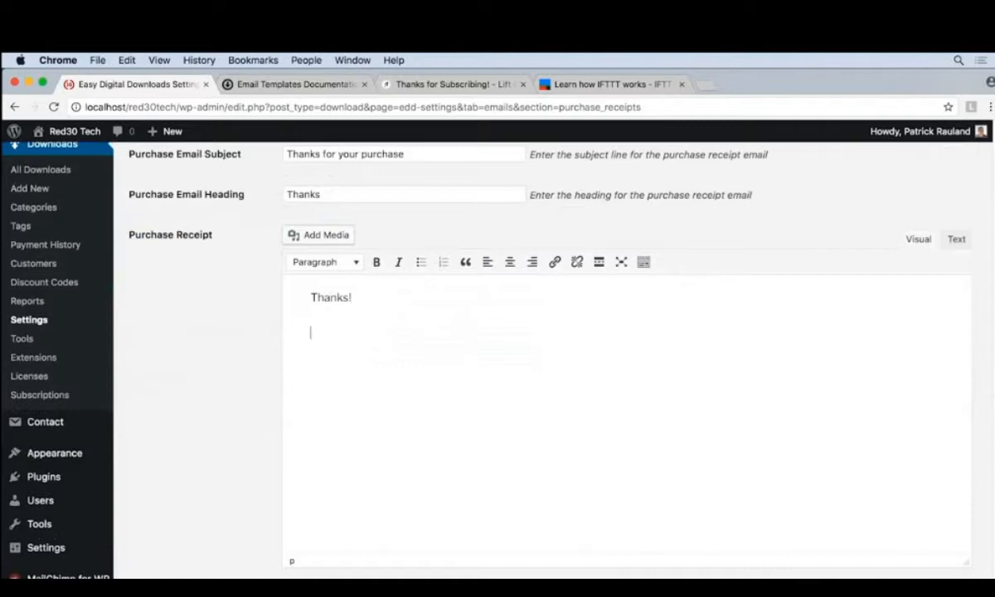
text(You're going to learn so mu)
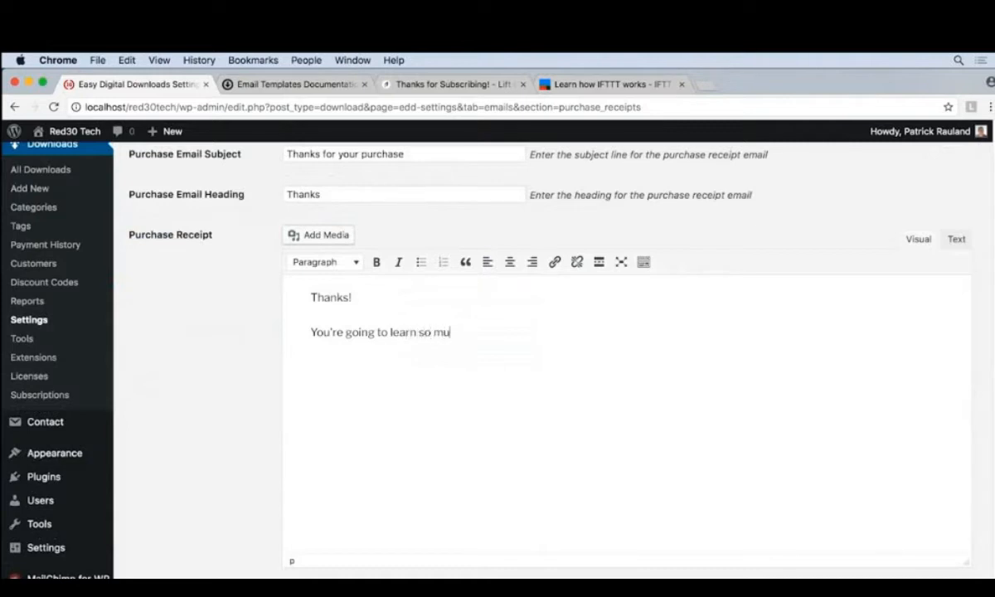
text(ch about robots.)
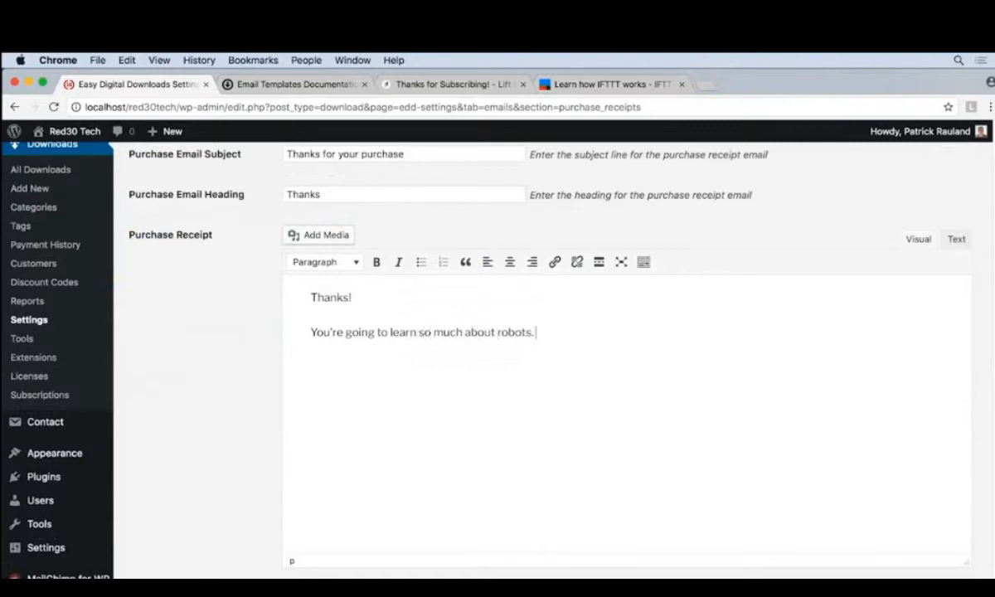
- Add a bulleted topic list starting with 'How to solder & wire your robots'
click(422, 262)
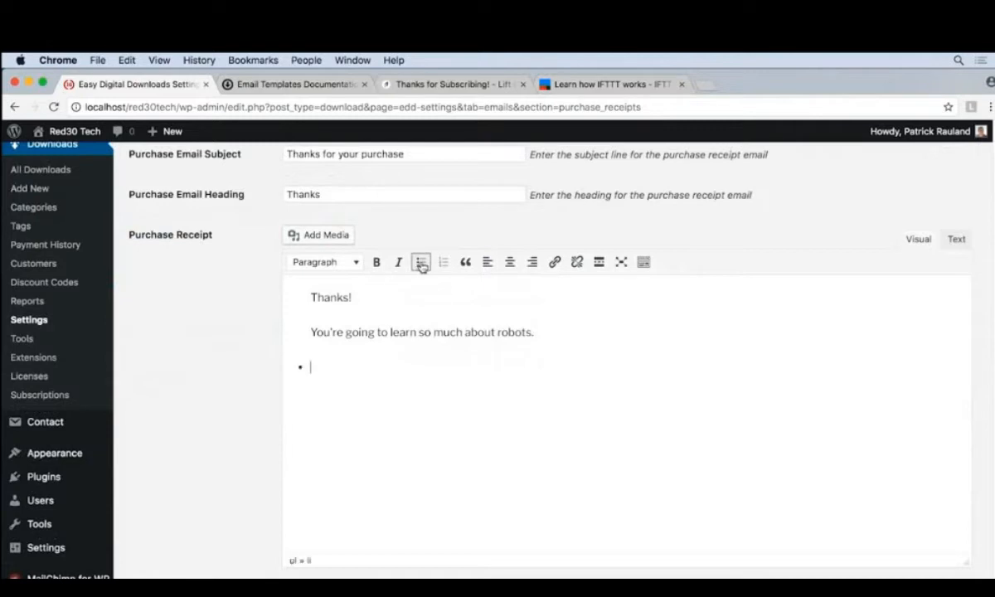
text(H)
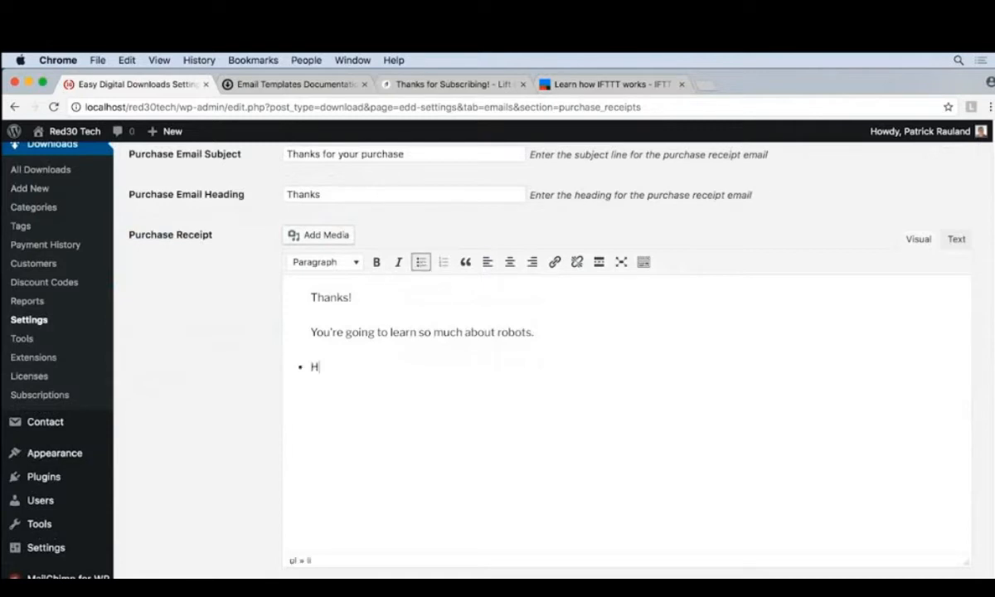
text(ow to solder)
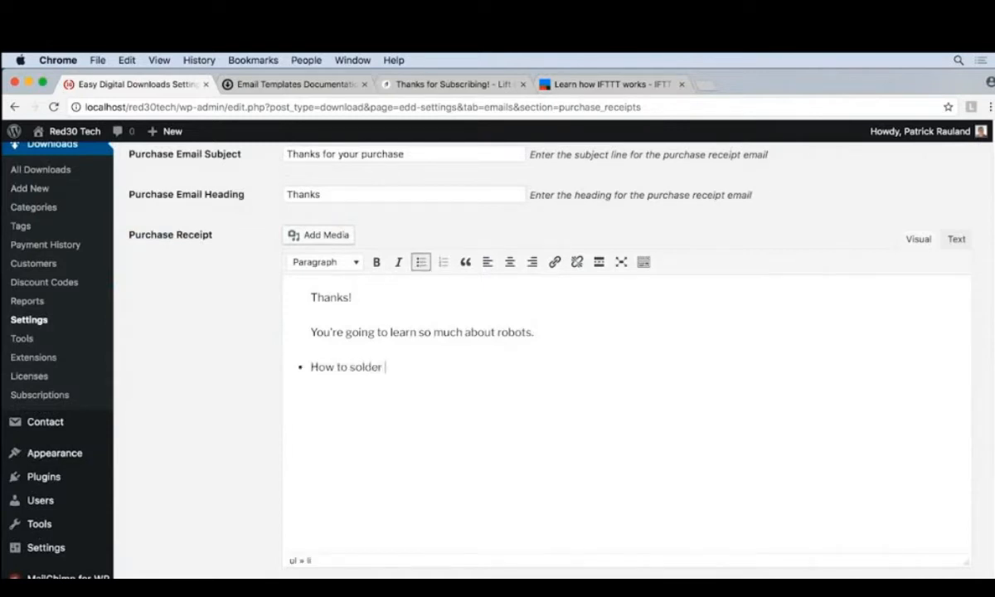
text(& wire your)
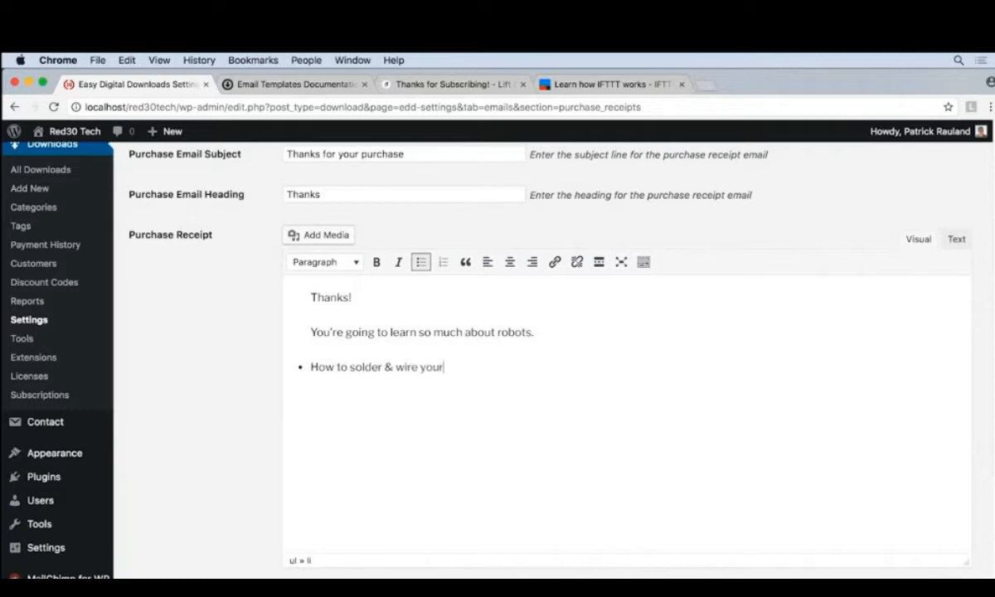
text(robots)
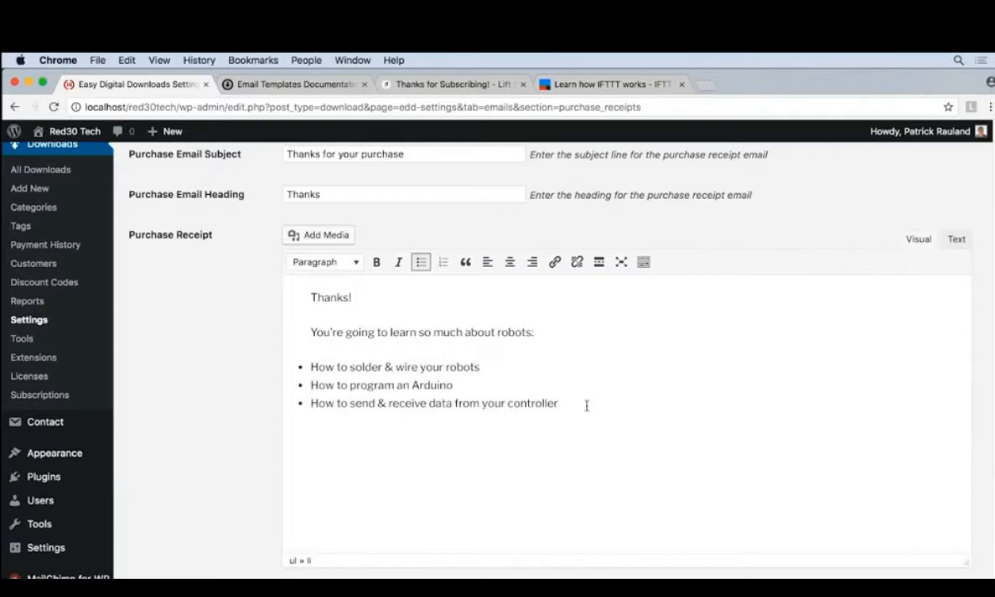
- Personalize the receipt greeting by adding the {name} tag right after the word Thanks
scroll(down, 3)
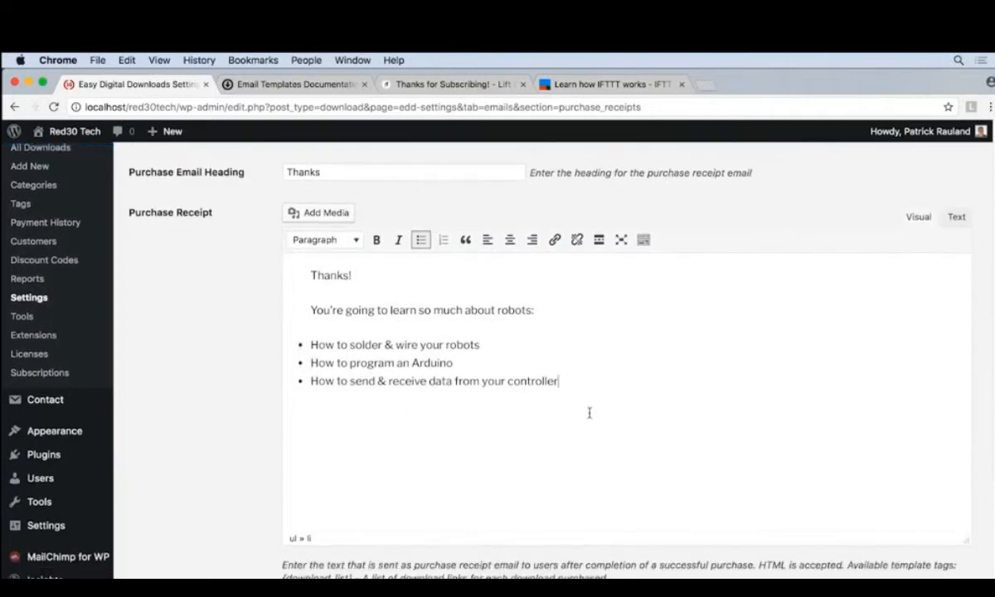
scroll(down, 3)
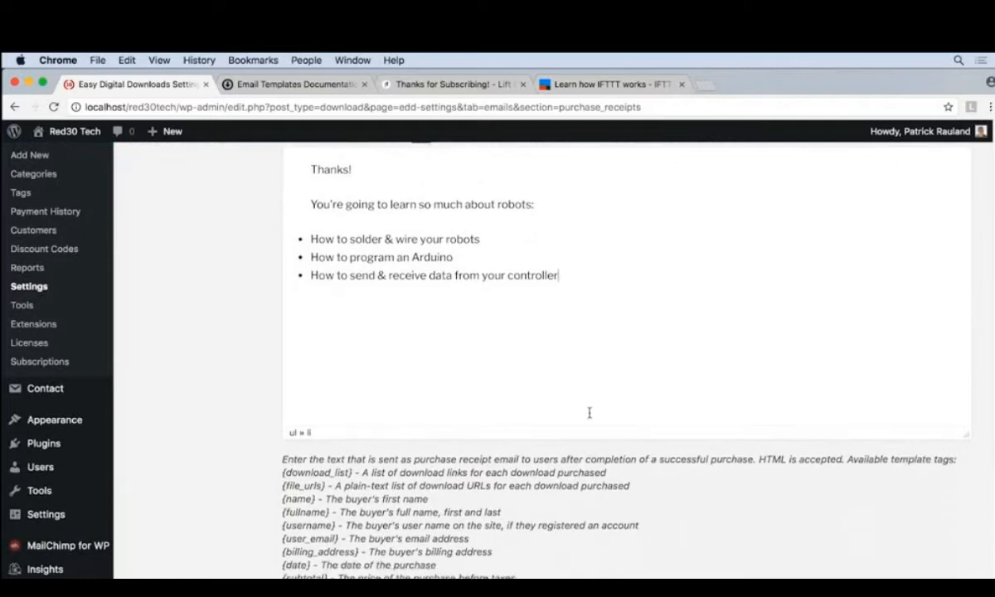
scroll(down, 3)
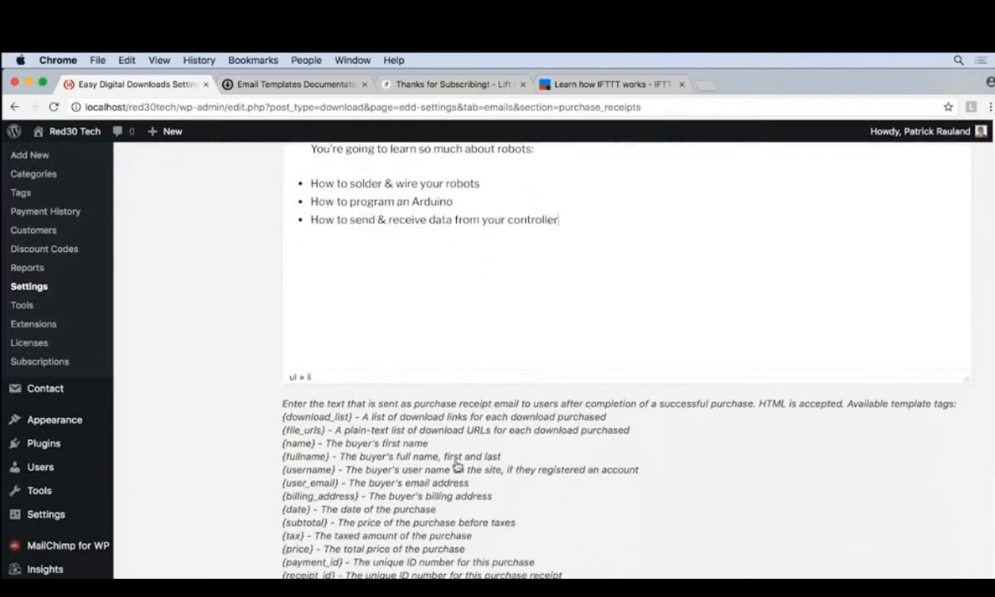
double_click(299, 442)
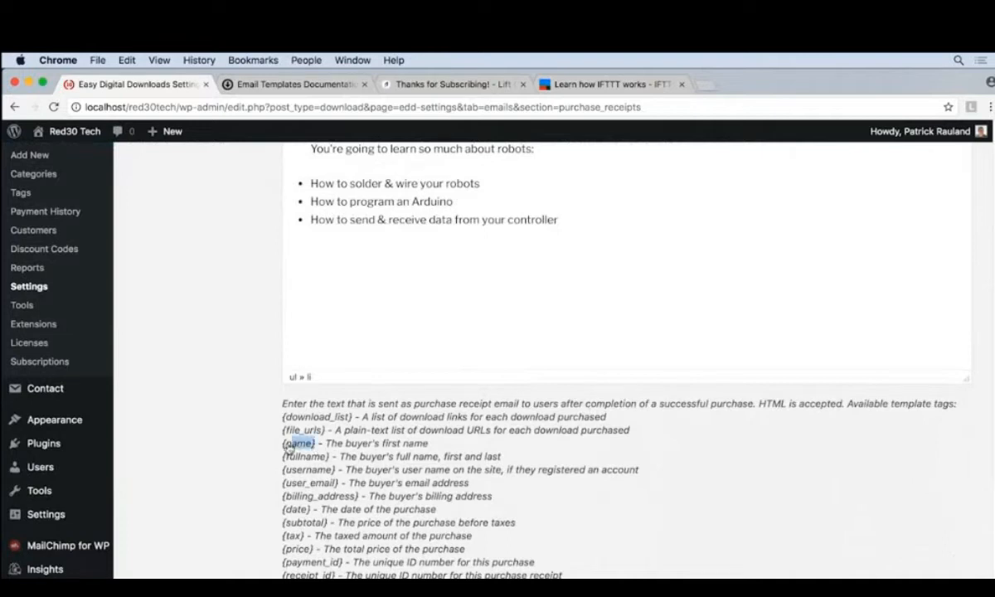
scroll(up, 3)
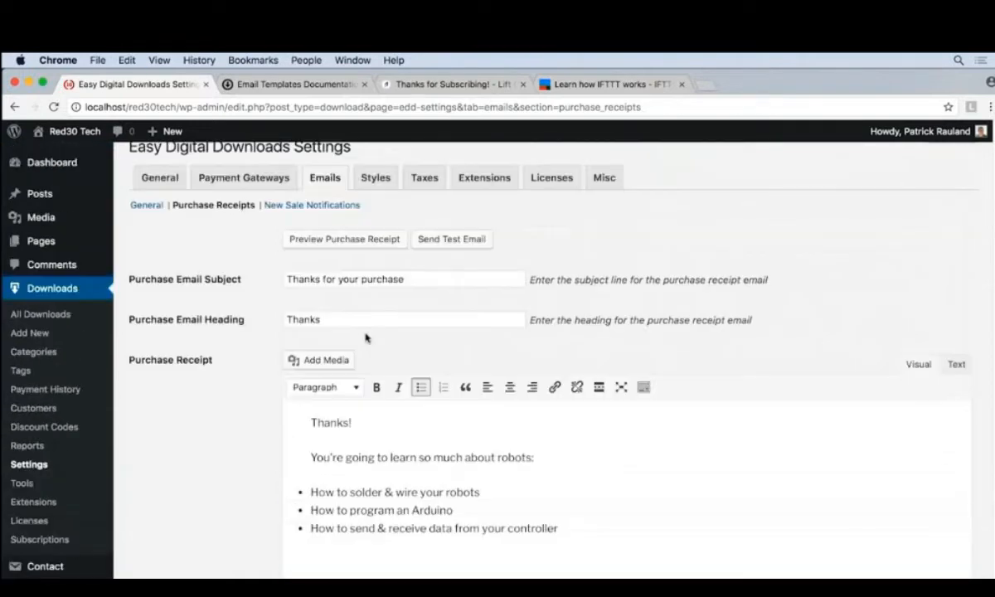
click(352, 423)
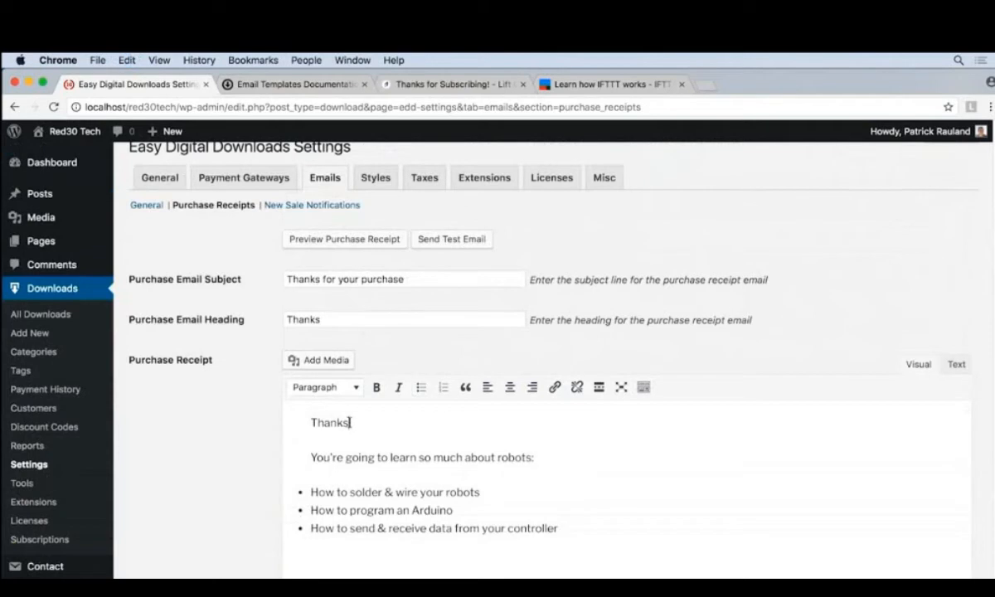
text({name}!)
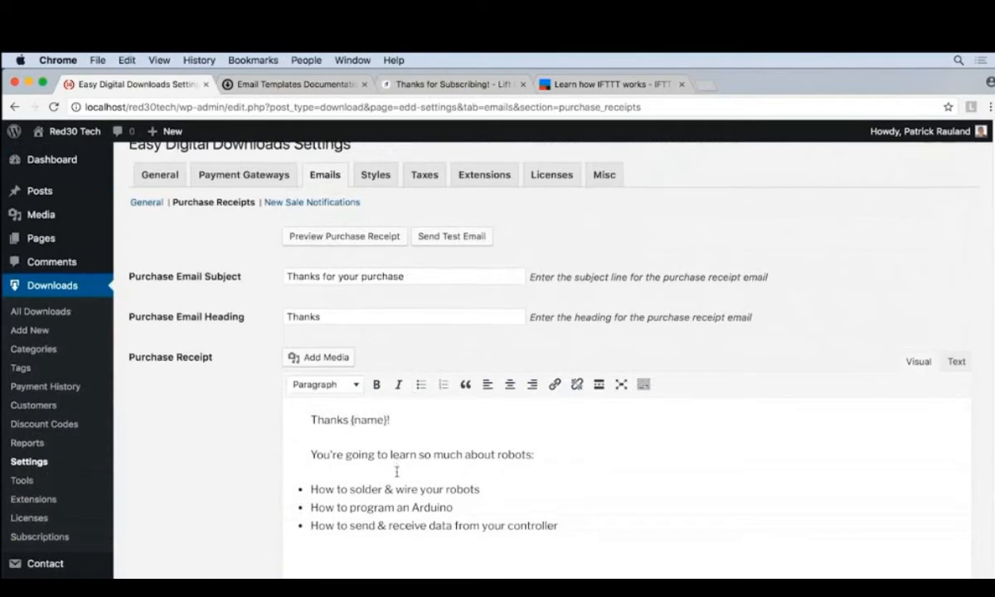
- Add the {download_list} tag on a new line below the bulleted list
scroll(down, 3)
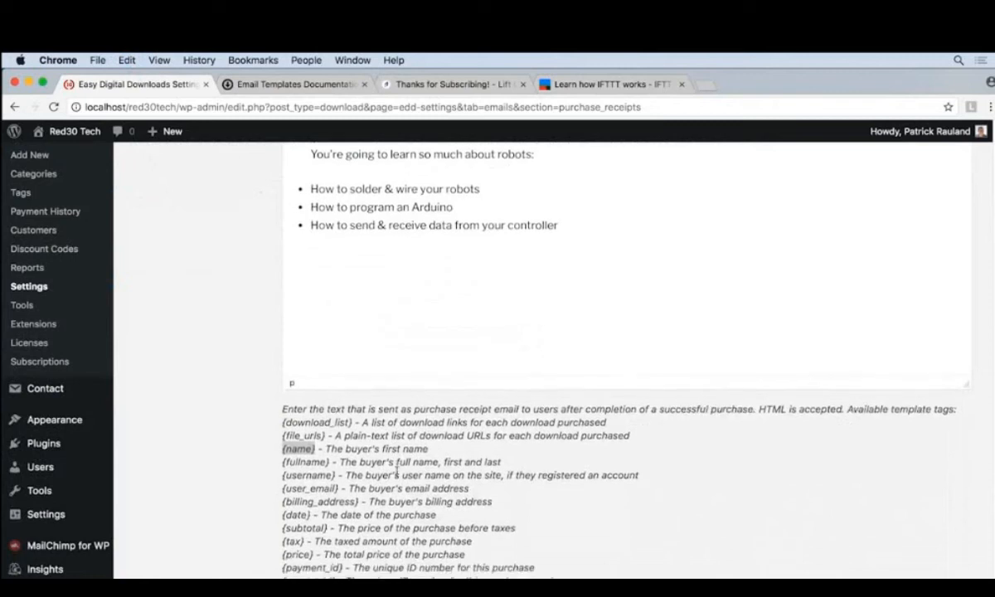
scroll(down, 3)
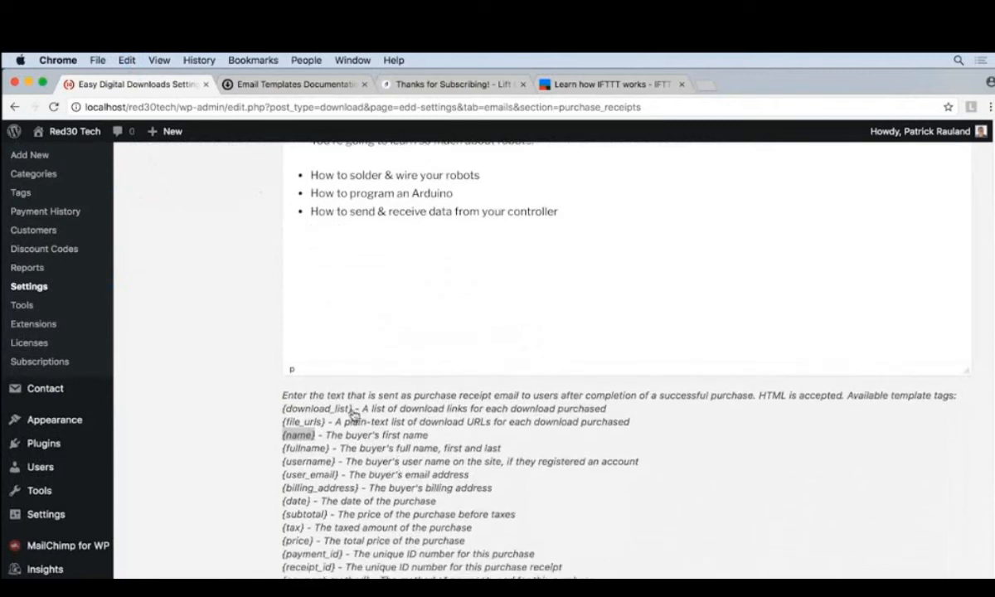
double_click(318, 408)
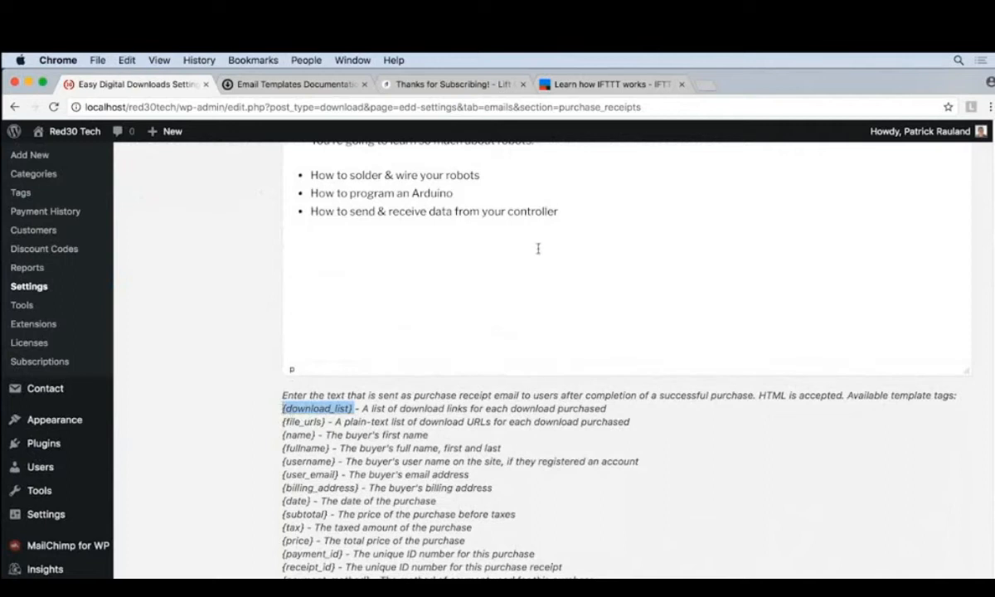
click(311, 245)
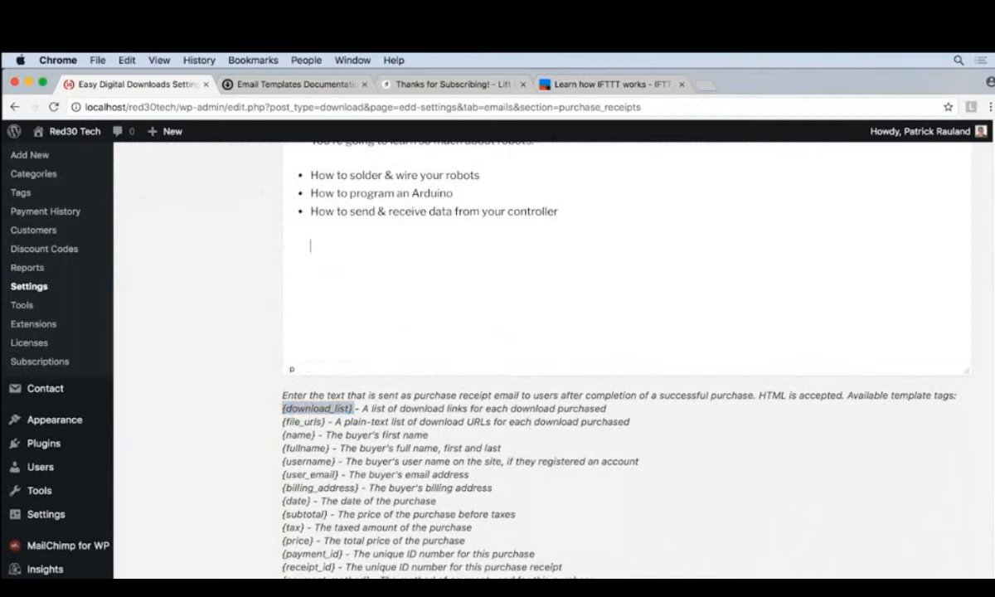
text({download_list})
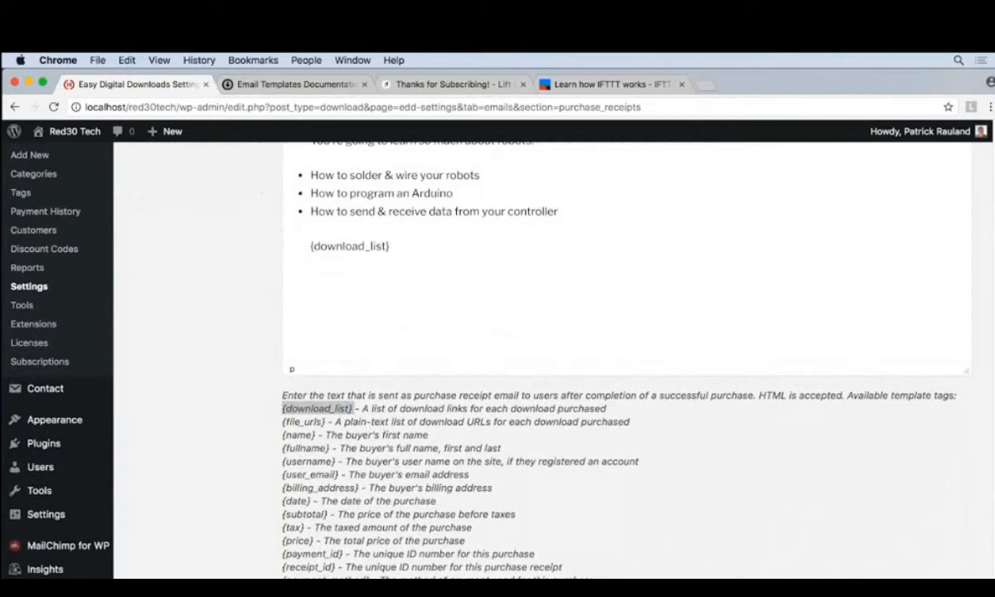
click(392, 246)
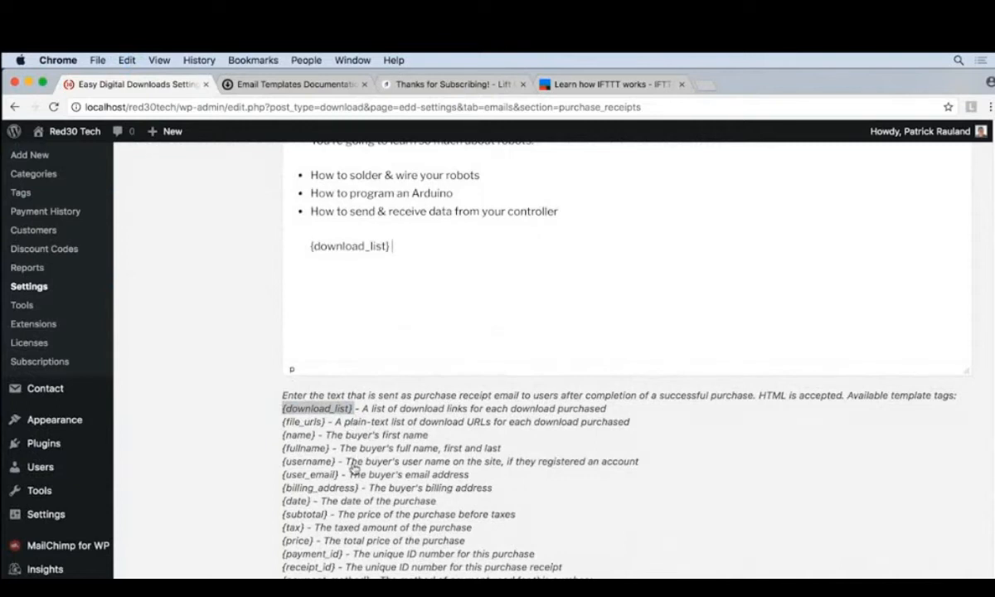
- Review the purchase receipt settings by scrolling through the page
scroll(down, 3)
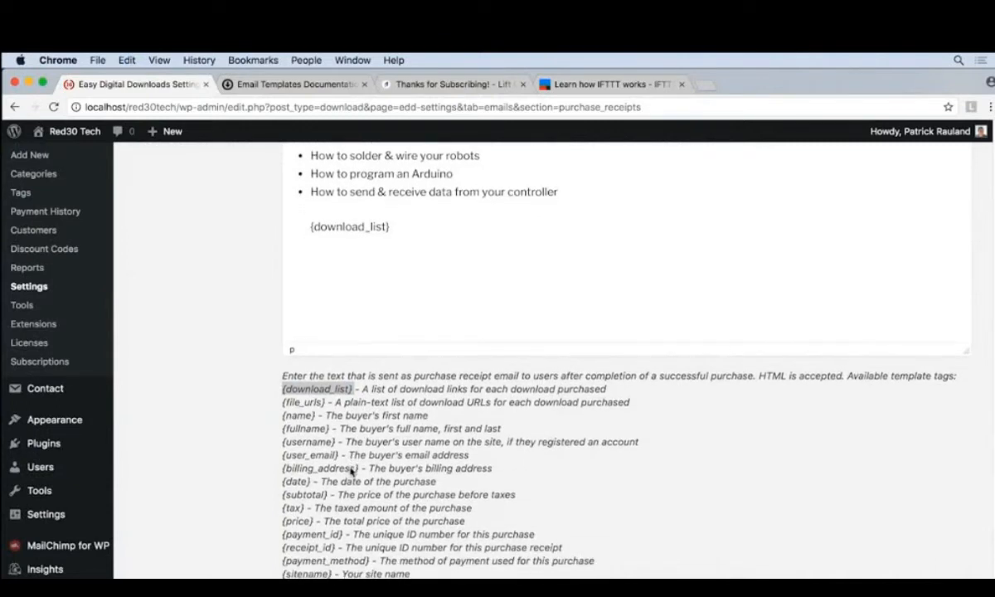
scroll(down, 3)
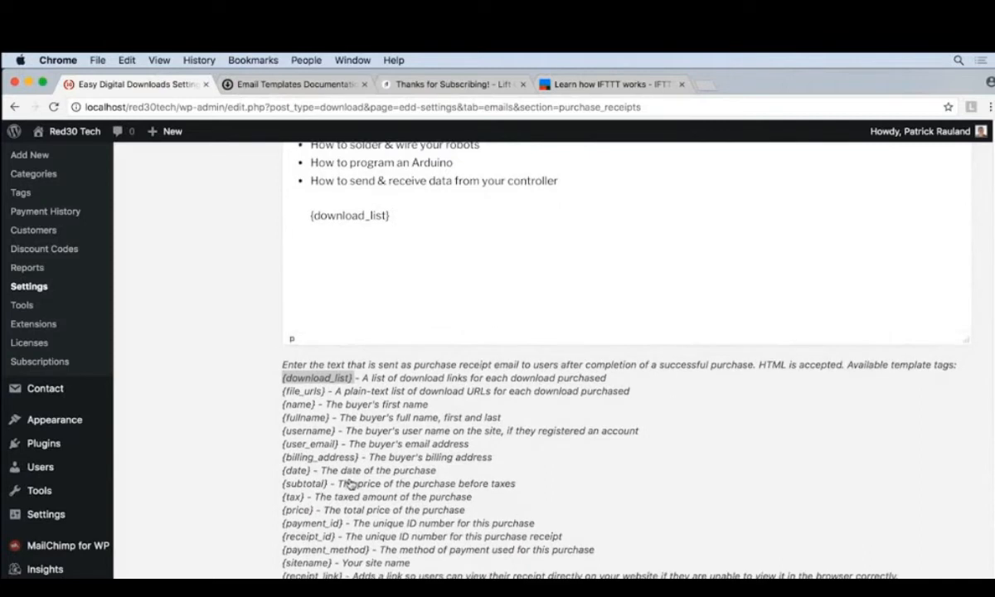
scroll(up, 3)
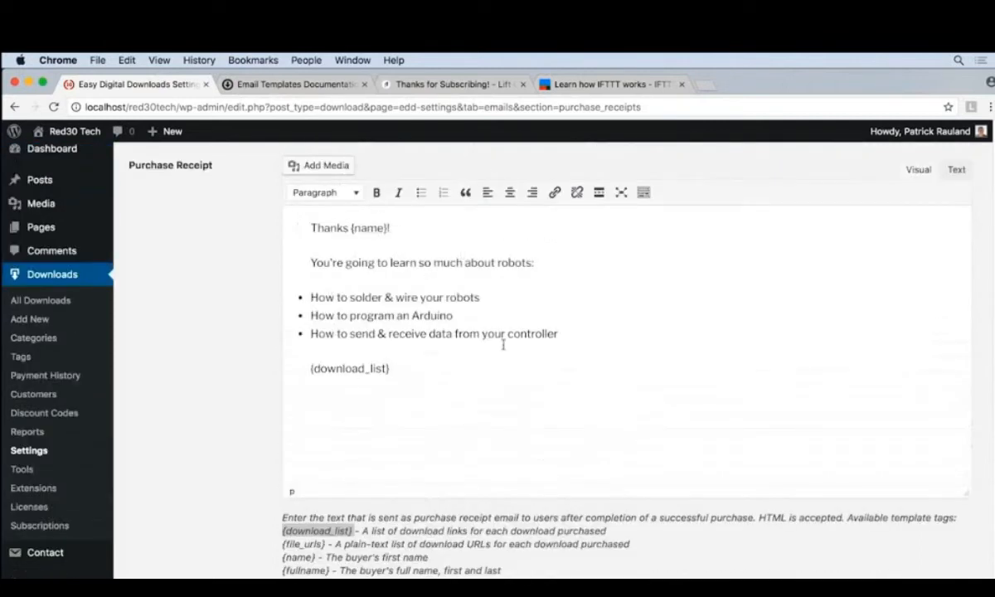
scroll(down, 3)
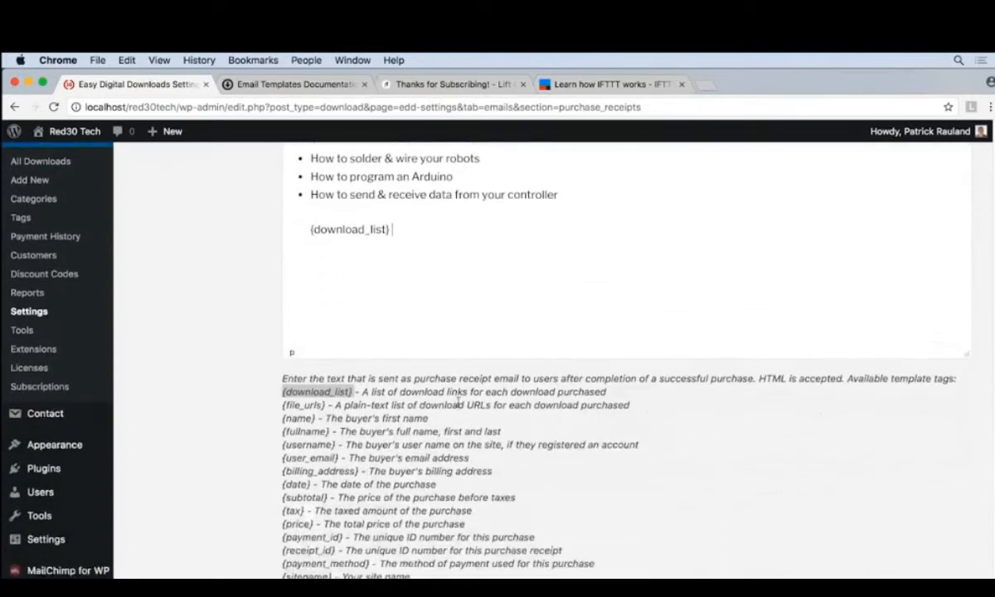
scroll(down, 3)
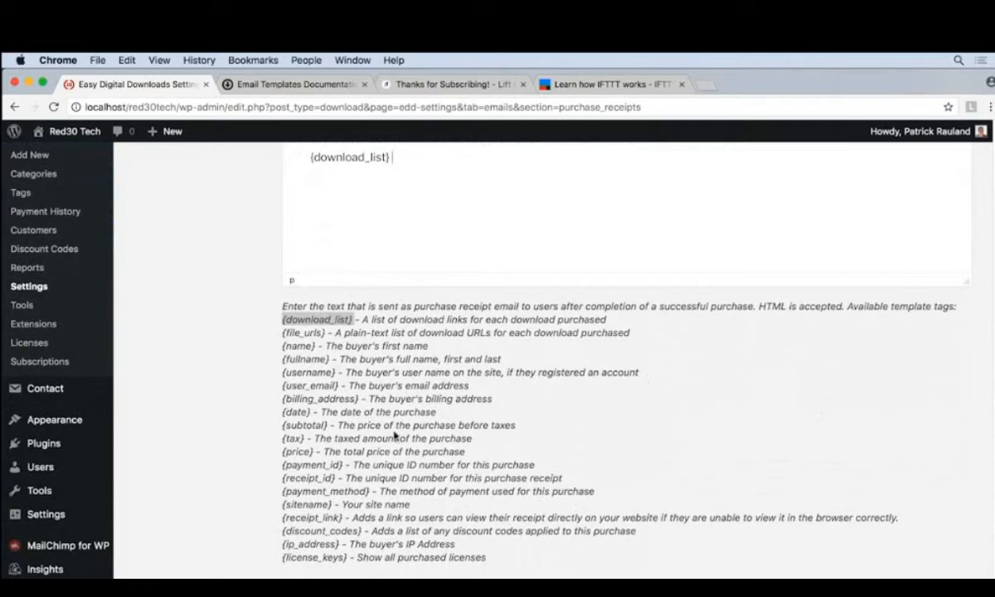
scroll(up, 3)
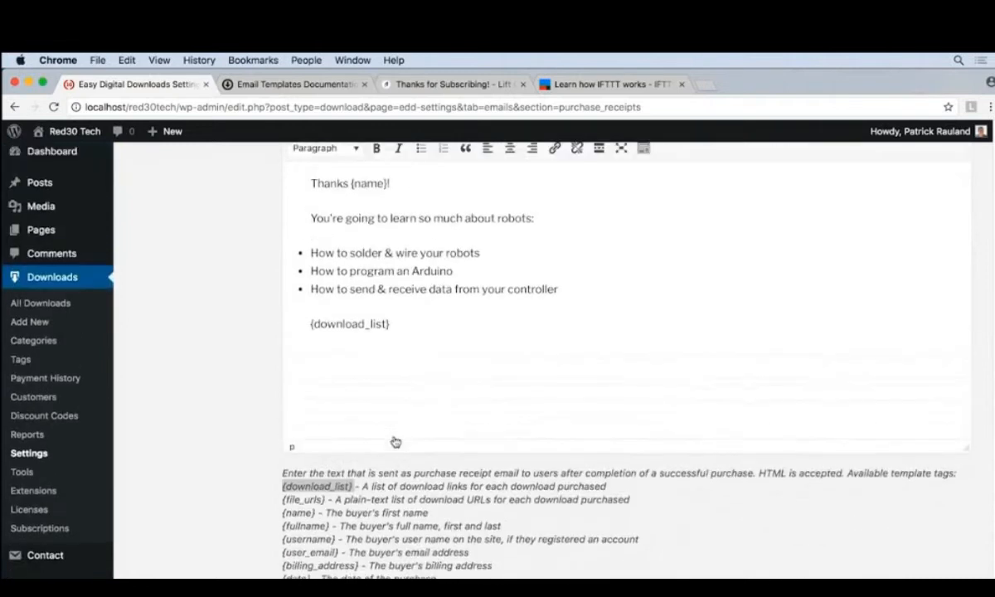
scroll(down, 3)
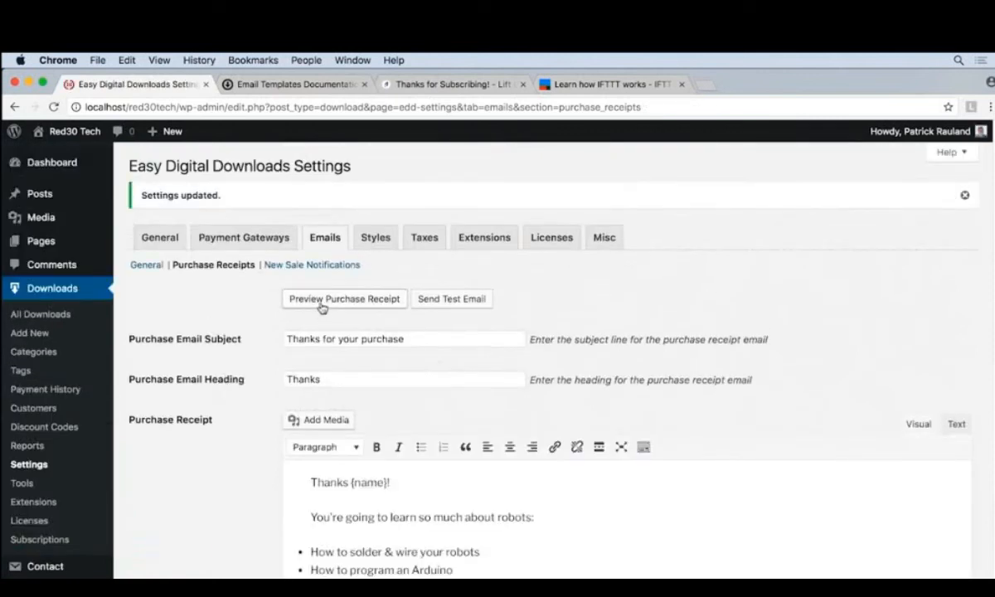
- Preview the purchase receipt email showing Thanks Patrick Rauland and a sample download link
click(344, 299)
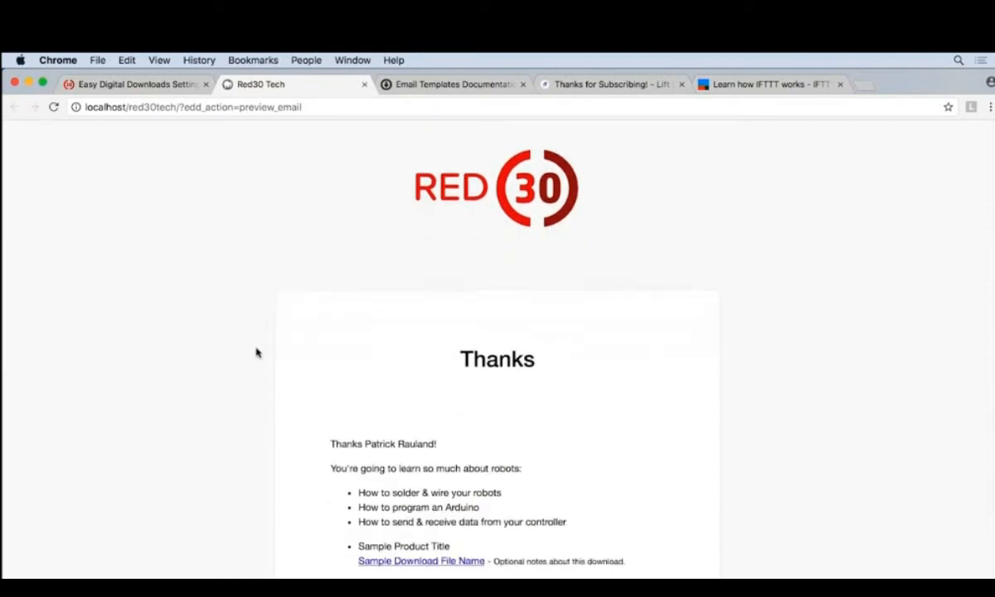
scroll(down, 3)
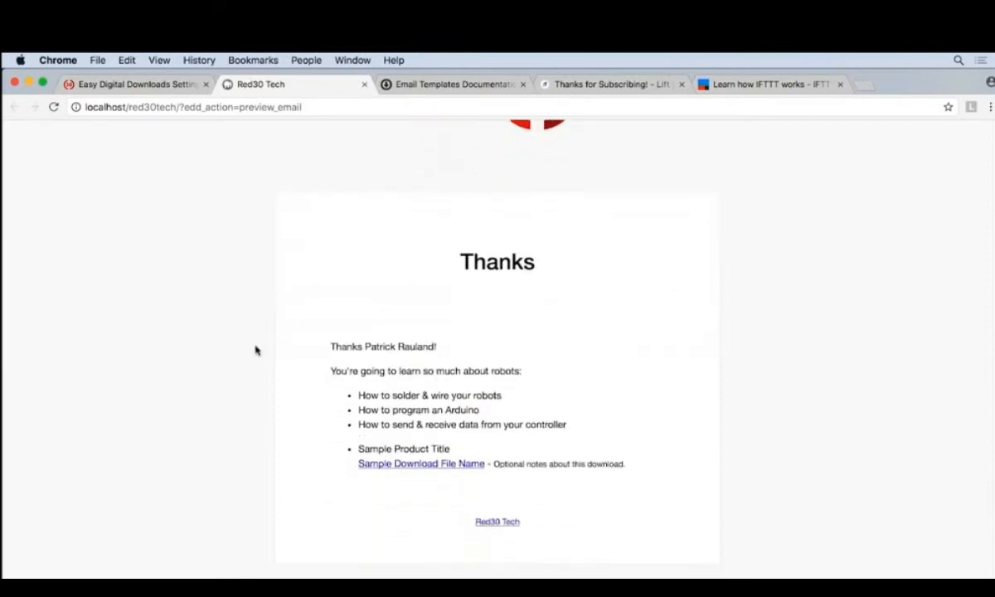
mouse_move(569, 275)
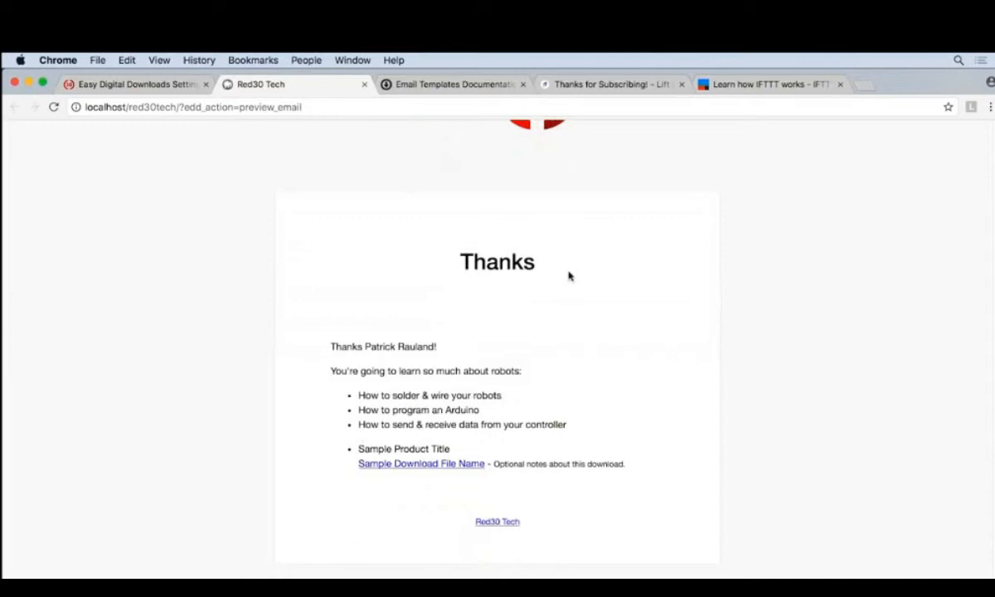
mouse_move(444, 265)
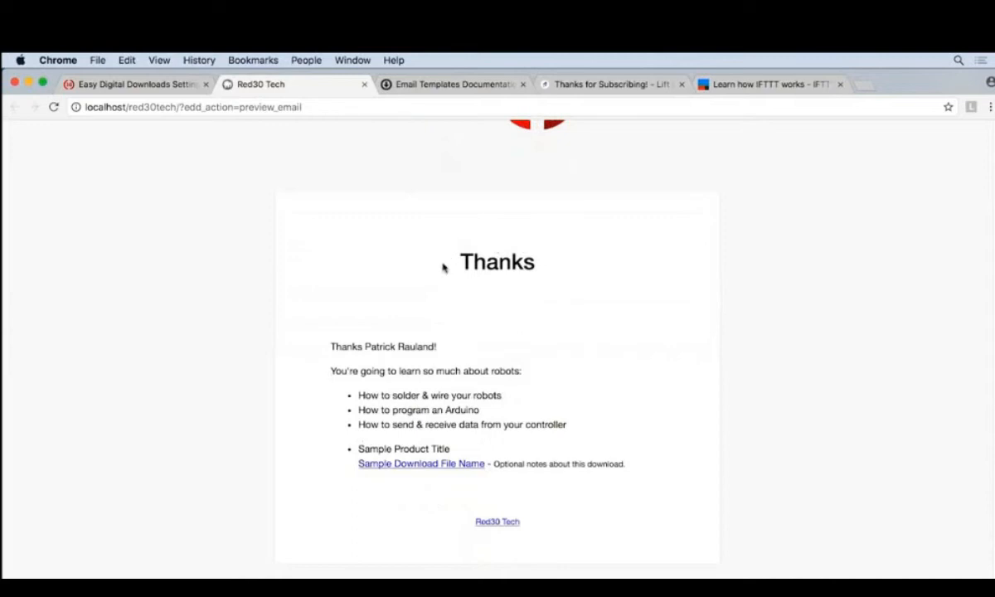
mouse_move(406, 269)
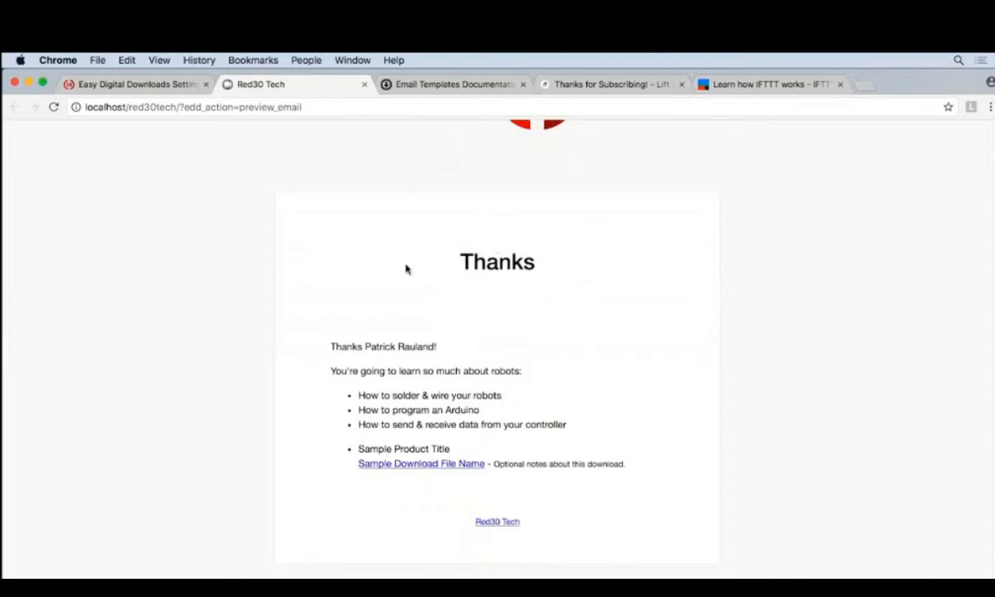
mouse_move(423, 335)
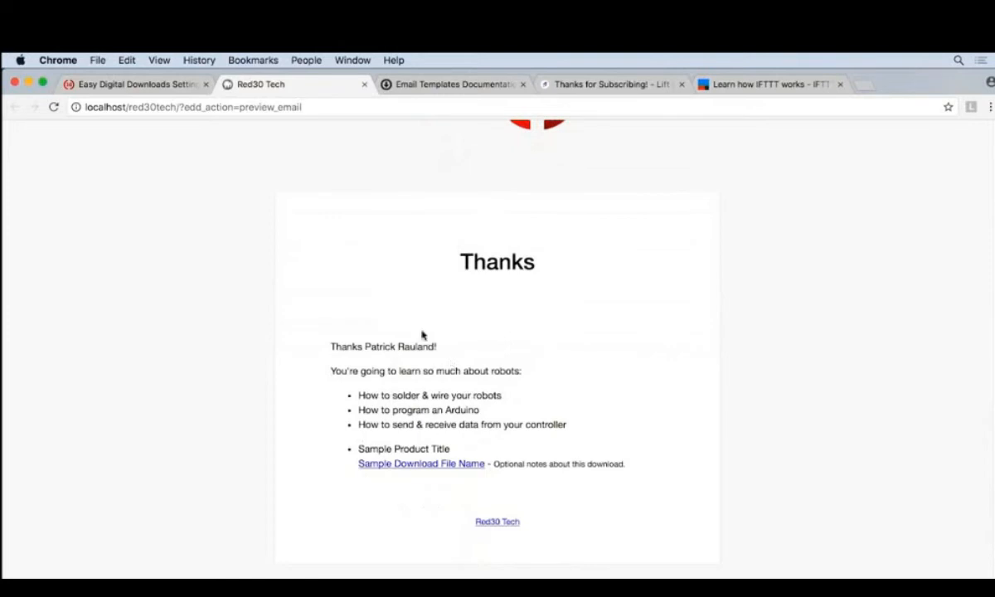
mouse_move(394, 467)
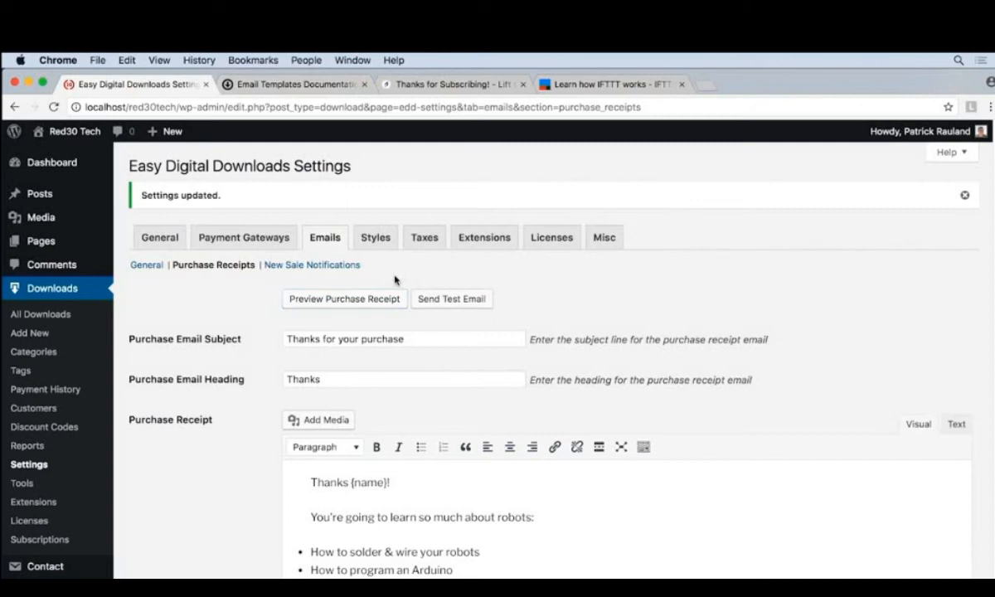
- Switch from the preview to the New Sale Notifications email settings
click(312, 266)
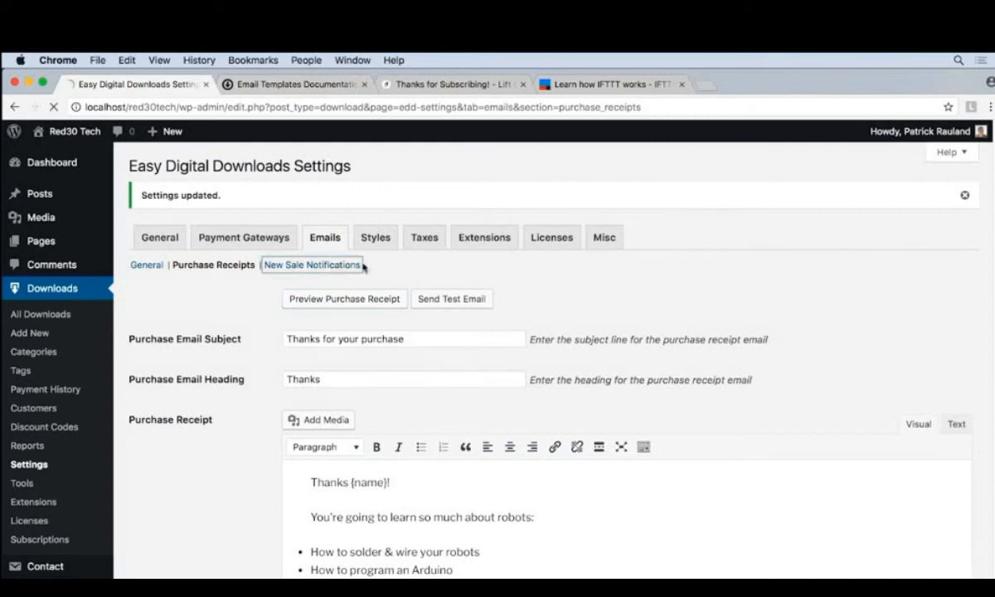
click(312, 266)
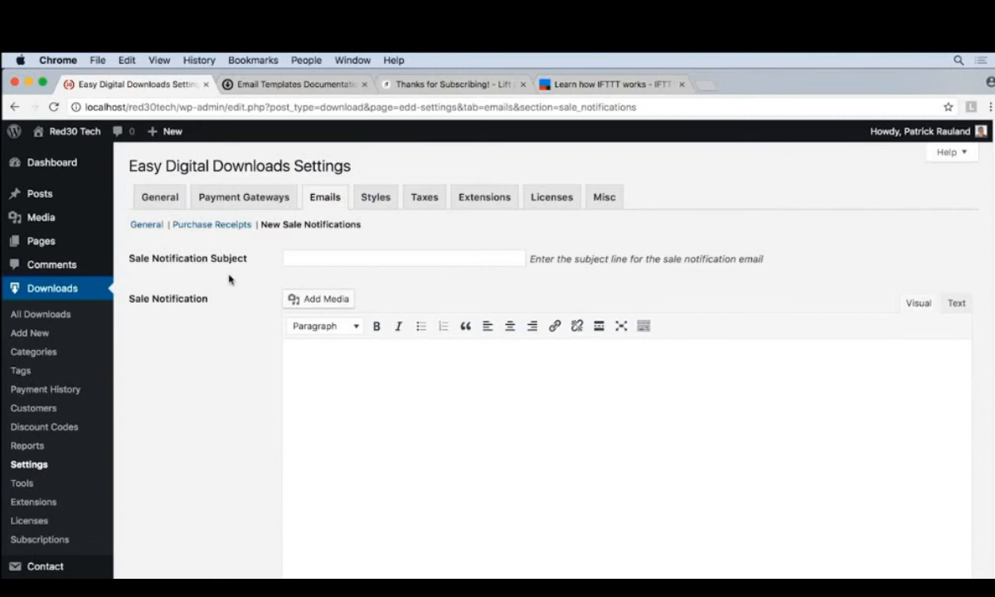
mouse_move(285, 285)
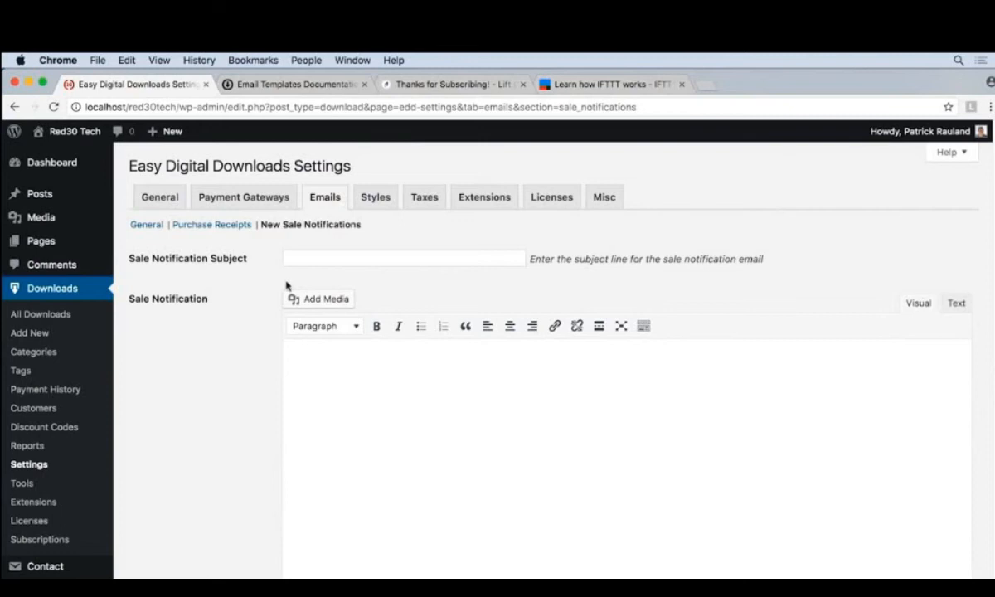
- Set the sale notification subject to 'You got a new sale'
text(You g)
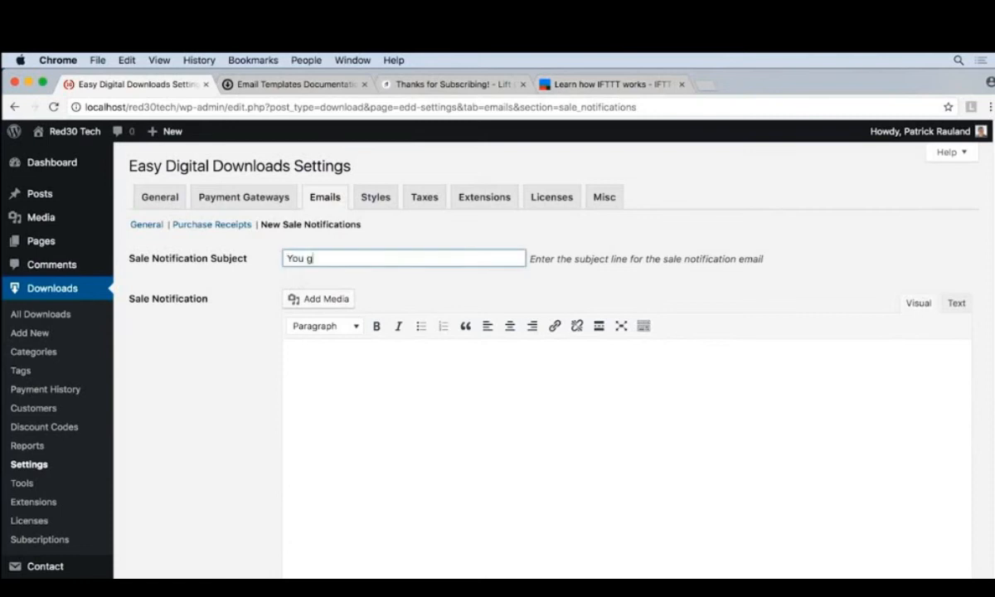
text(ot a new sale)
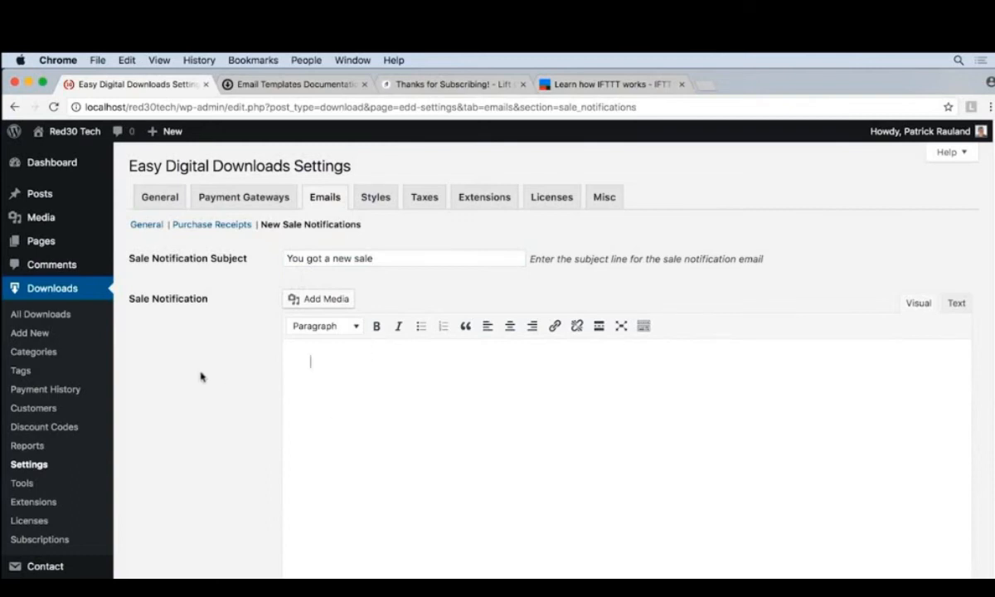
scroll(down, 3)
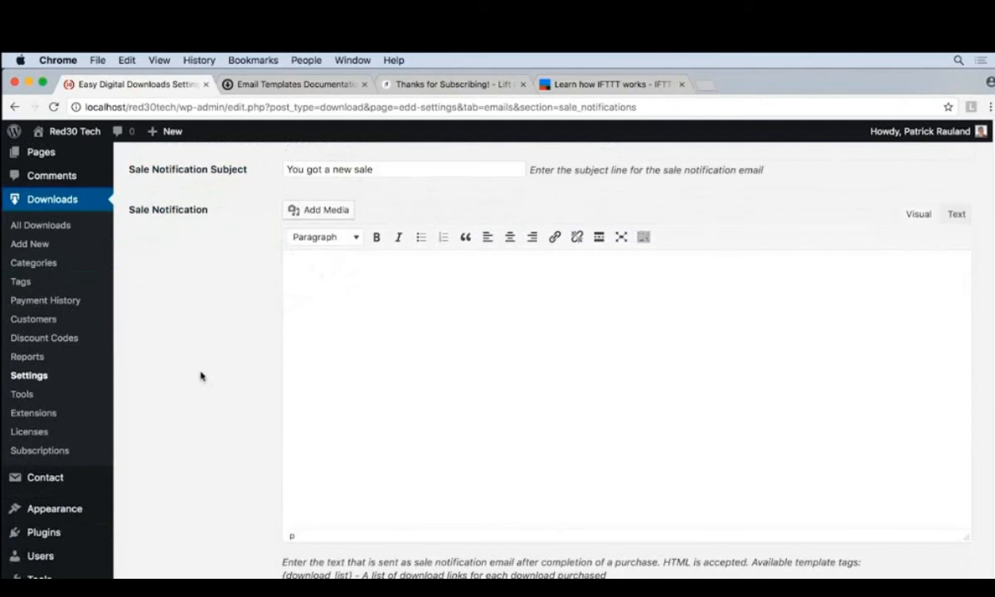
- Write the notification body: 'Hey Patrick, You got a new sale! Celebrate.'
text(Hey)
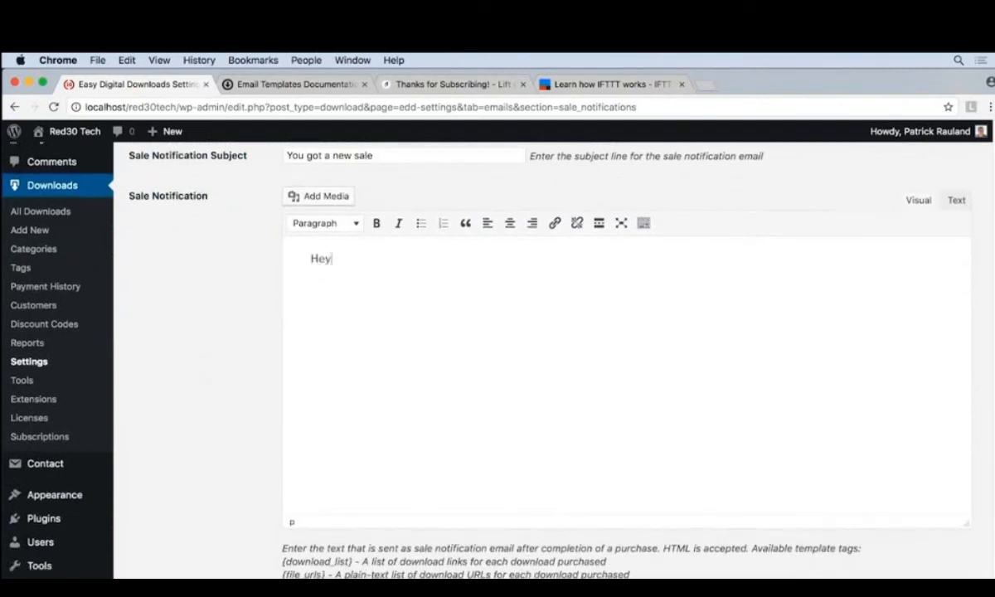
text(Patrick,)
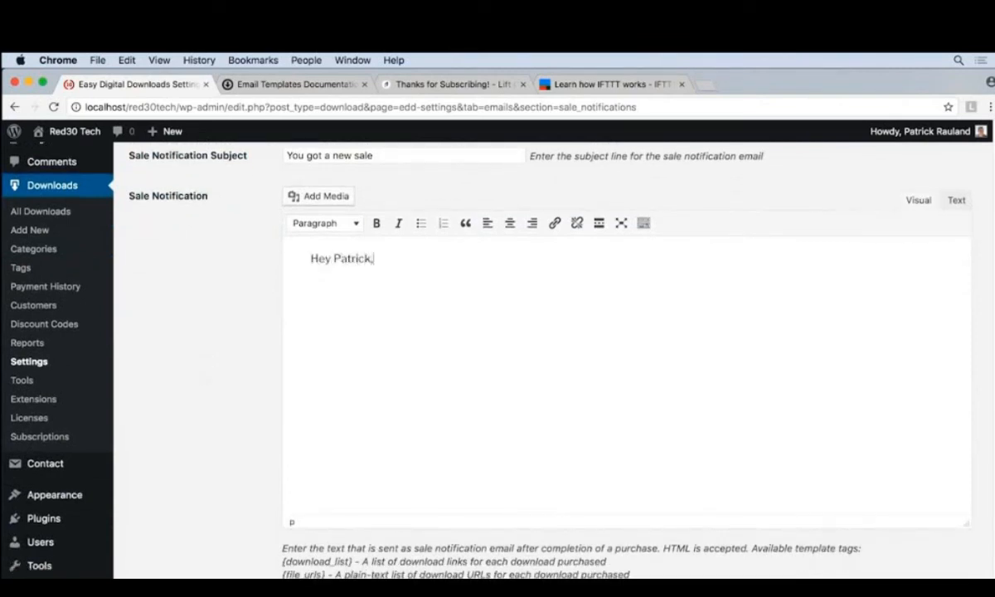
text(You got)
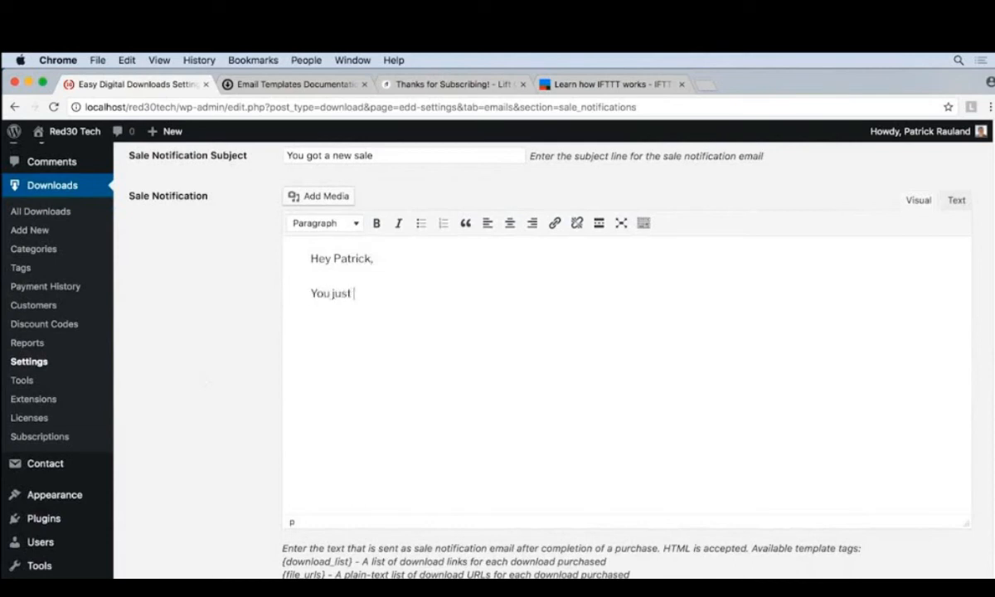
text(got a new)
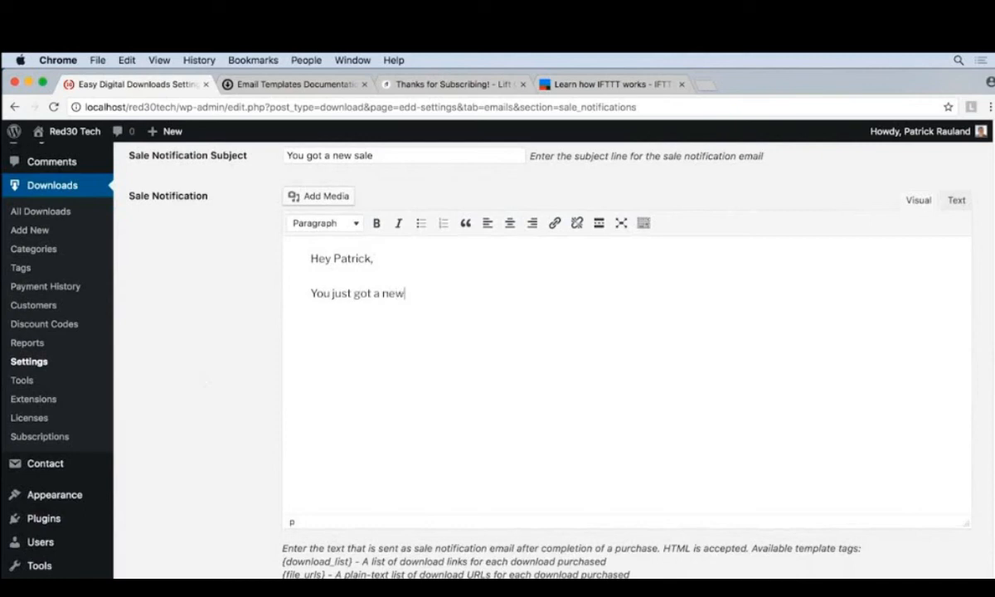
text(sale!)
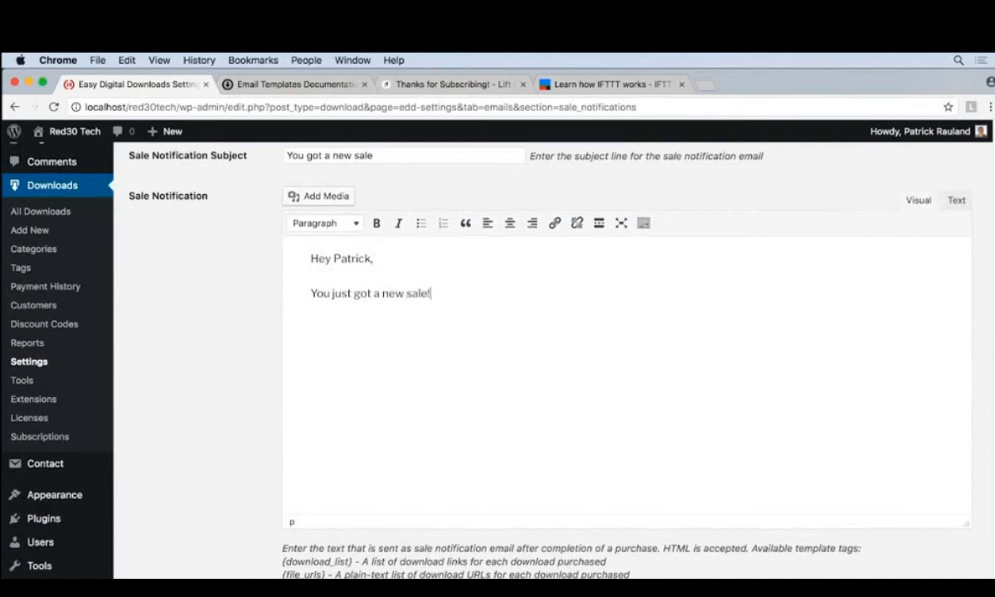
text(Celebra)
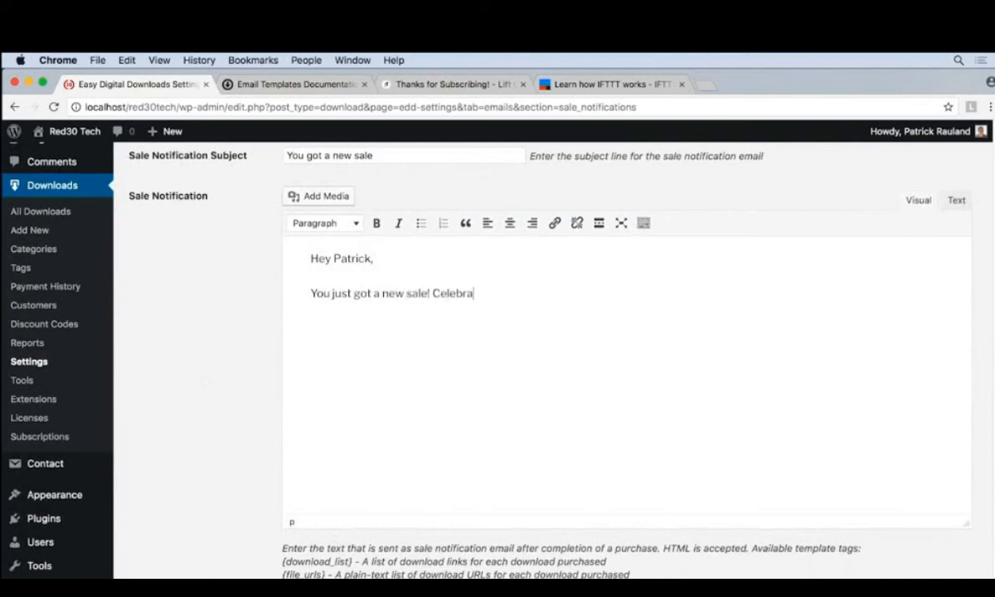
scroll(down, 3)
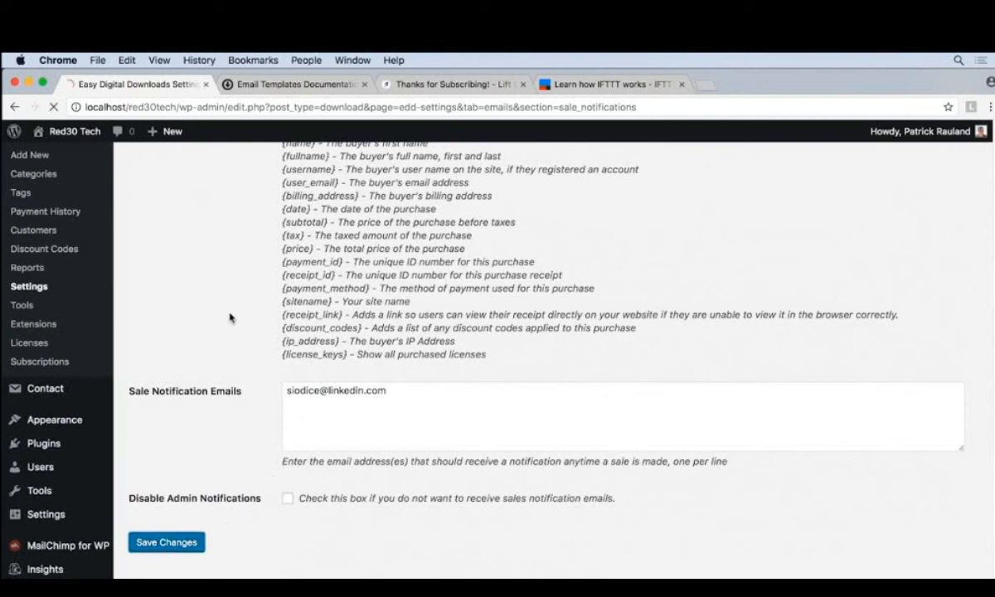
- Save the new sale notification settings and switch to the IFTTT website
click(166, 542)
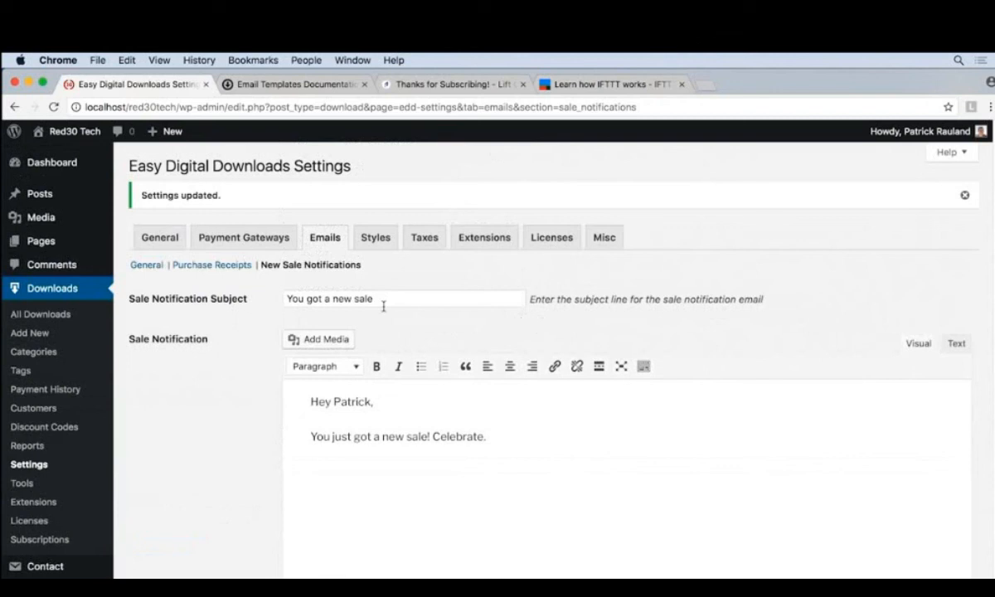
click(610, 83)
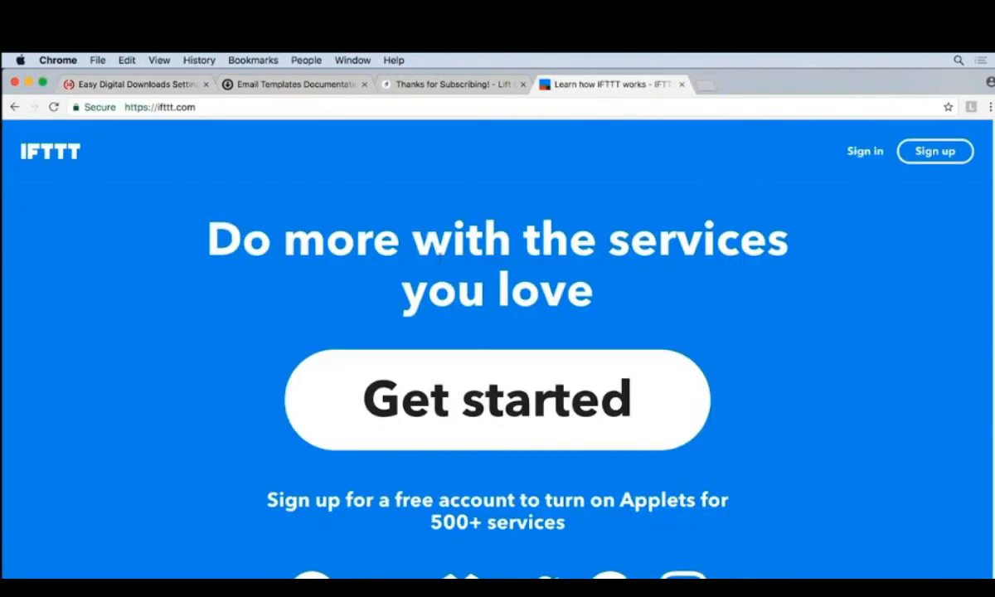